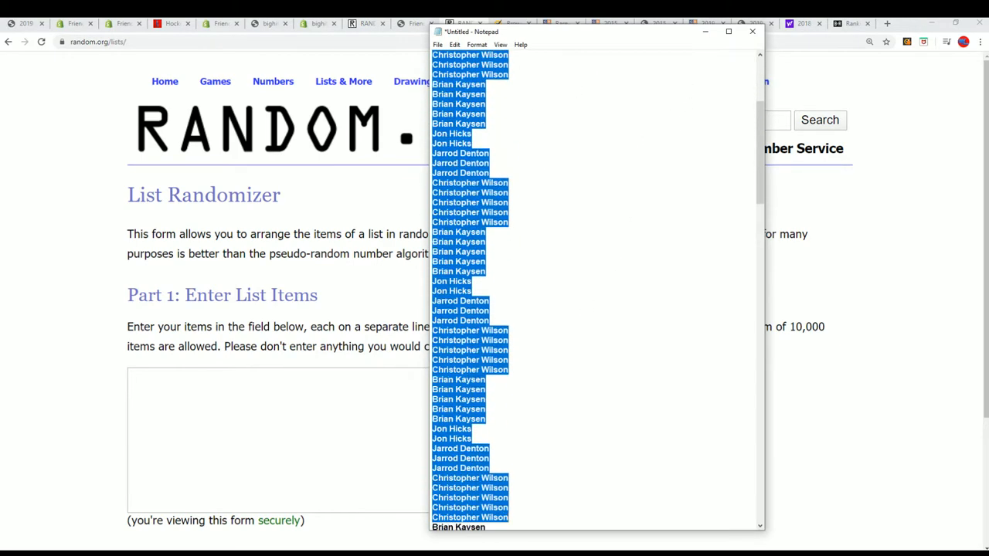
Step: Randomize the pasted 105 player names, then reshuffle the list once more
scroll("down", 3)
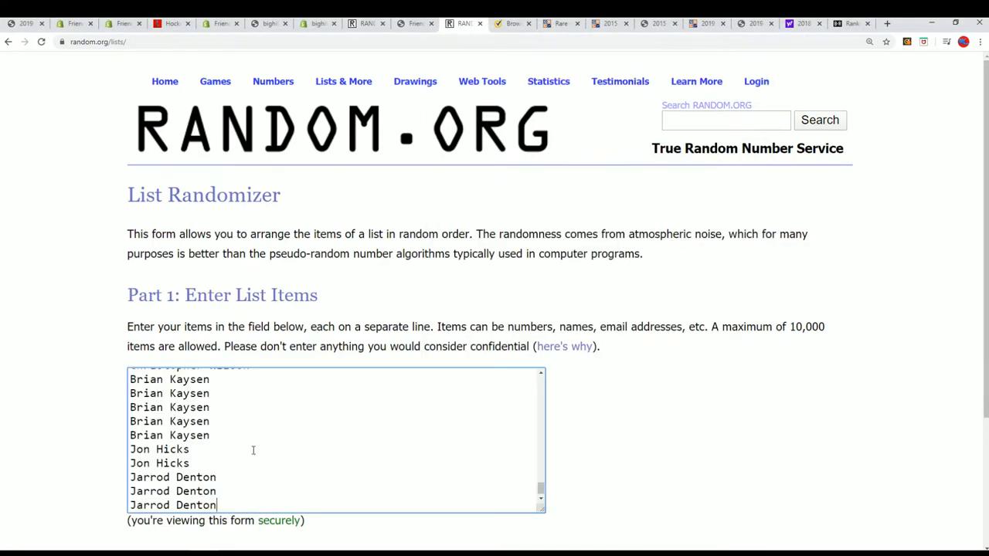
scroll("down", 3)
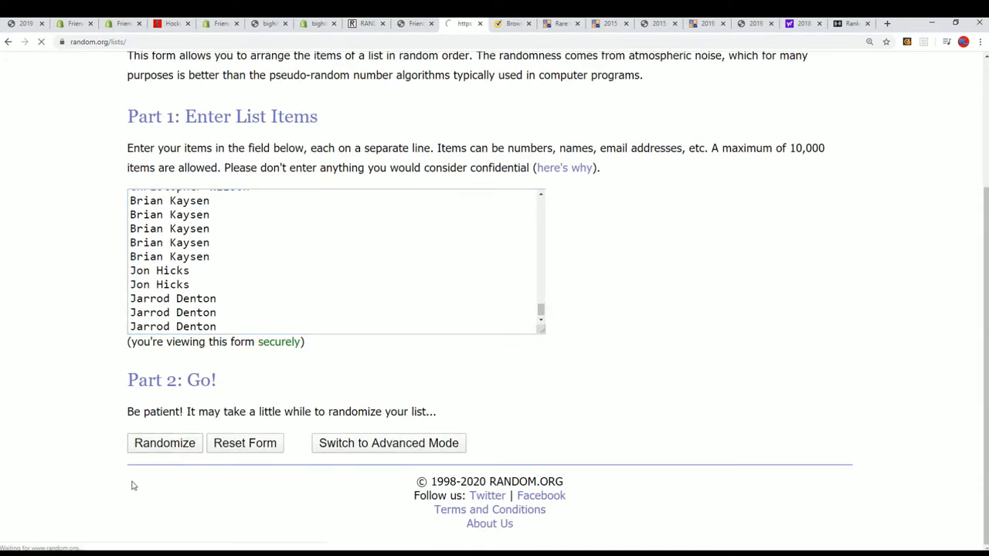
left_click(163, 442)
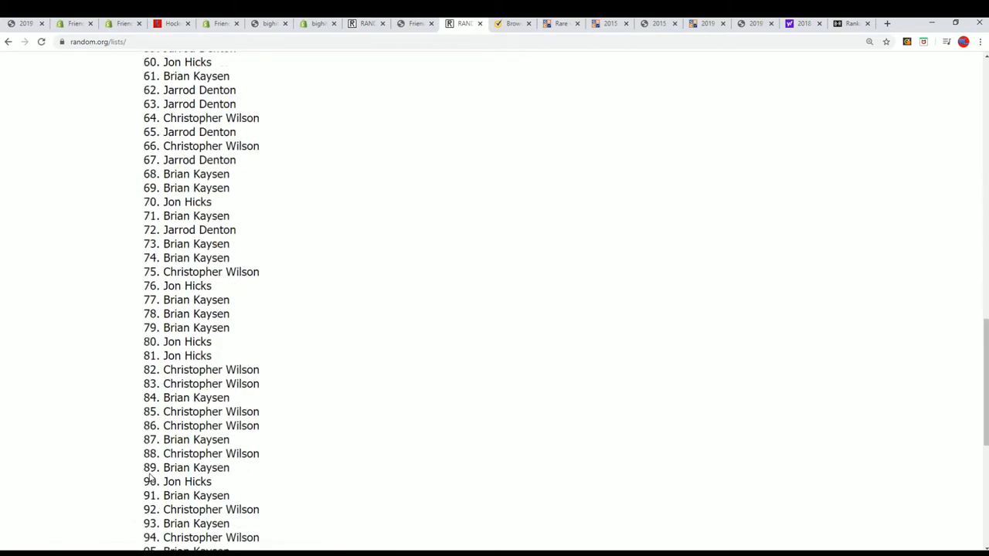
scroll("up", 3)
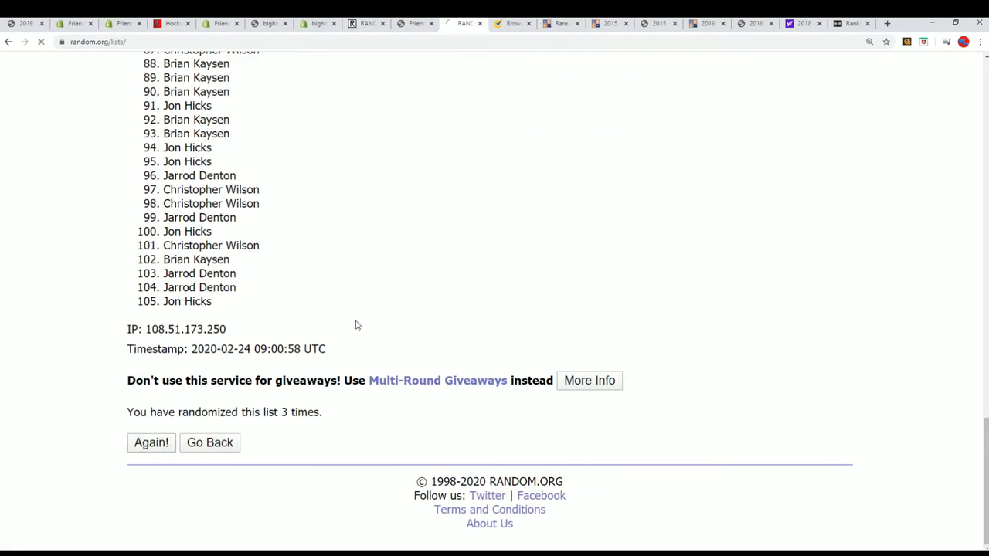
left_click(152, 442)
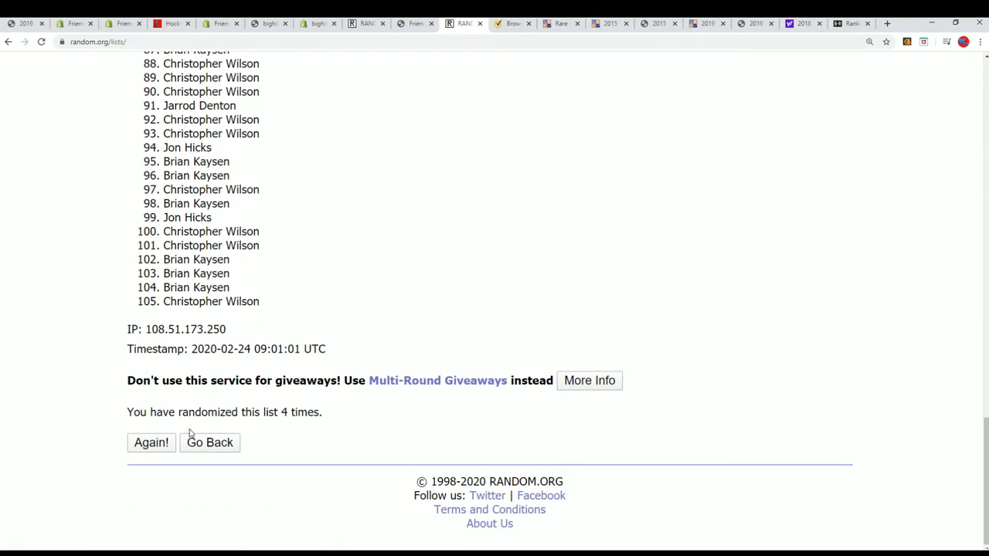
Step: Reshuffle the name list twice more with Again! to reach a fresh random order
scroll("up", 3)
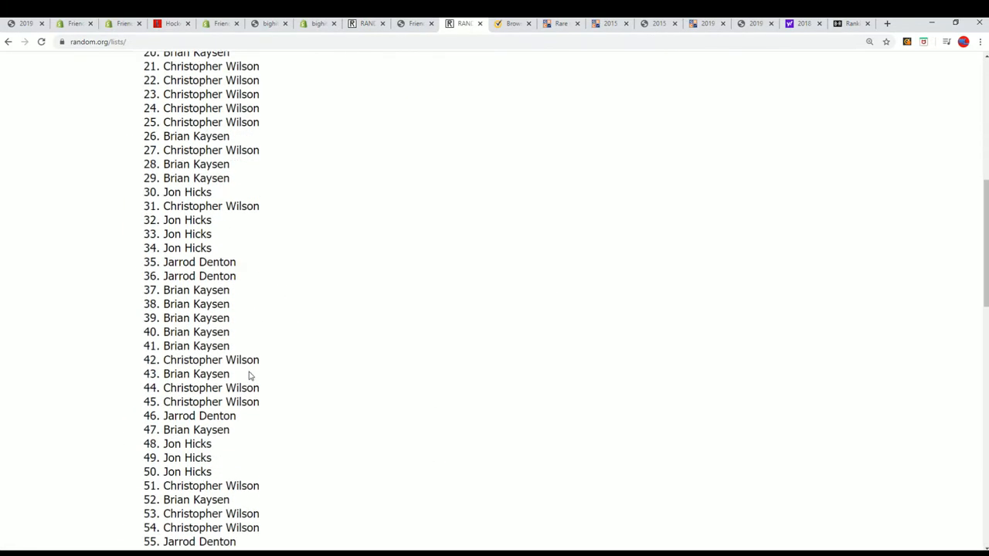
scroll("down", 3)
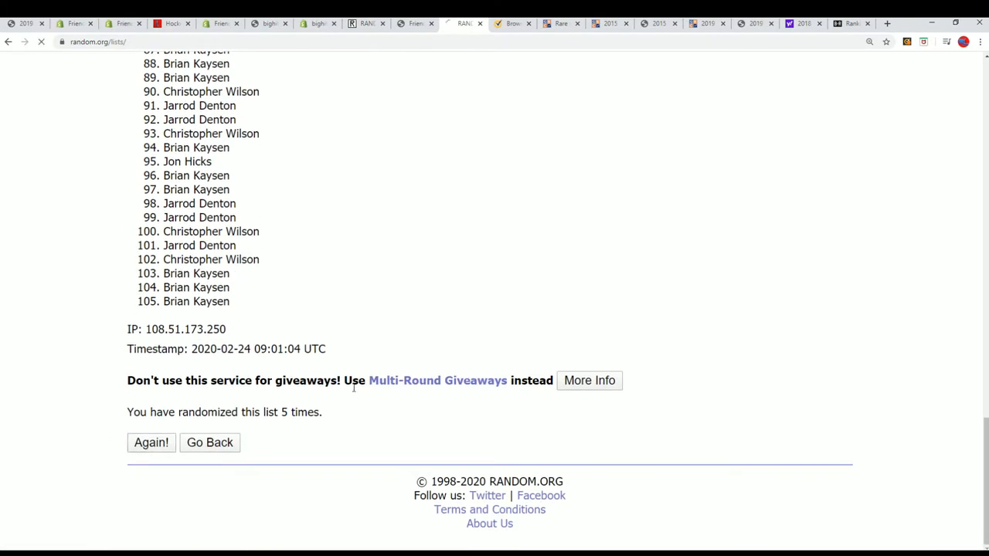
left_click(151, 442)
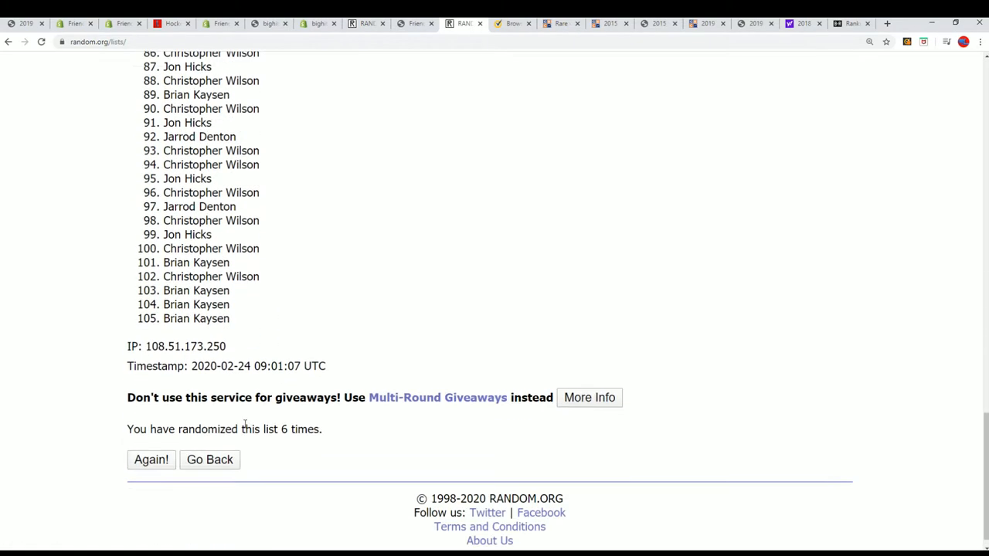
left_click(152, 460)
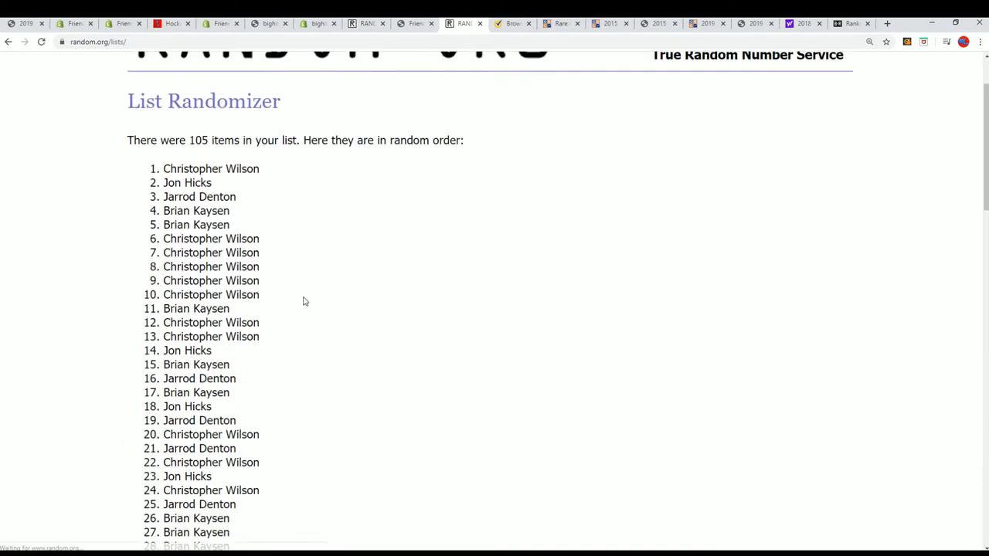
scroll("down", 3)
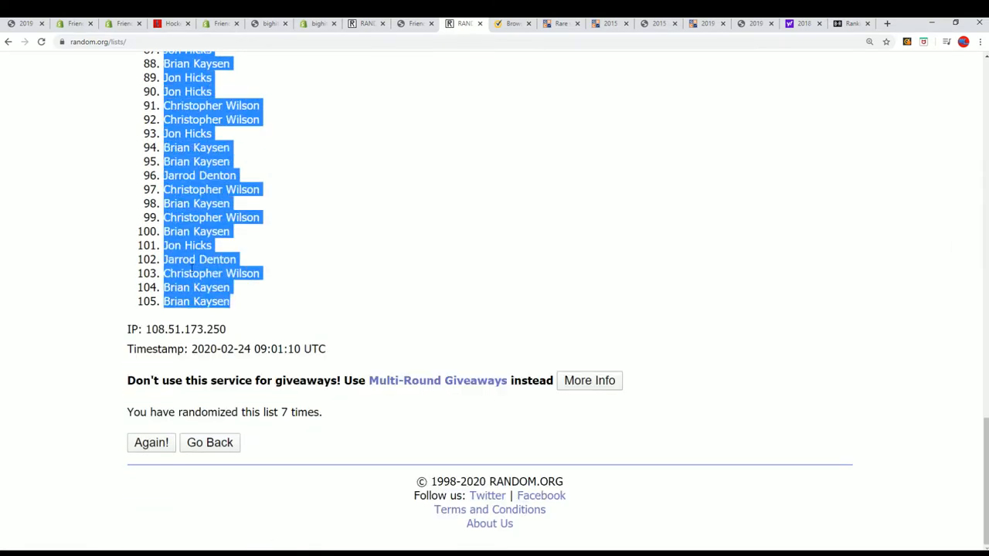
Step: Scroll back to the top of the shuffled list ready to select all 105 names
scroll("up", 3)
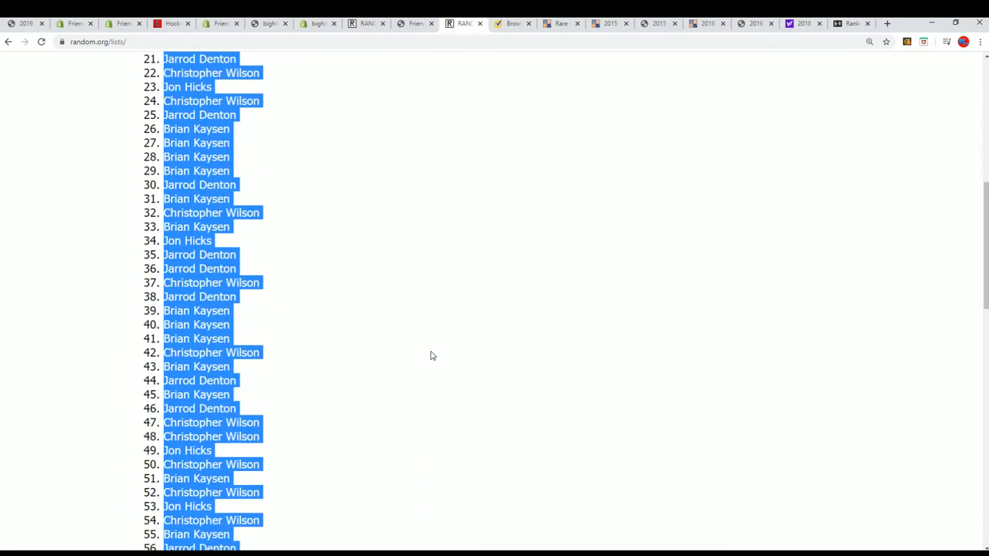
scroll("up", 3)
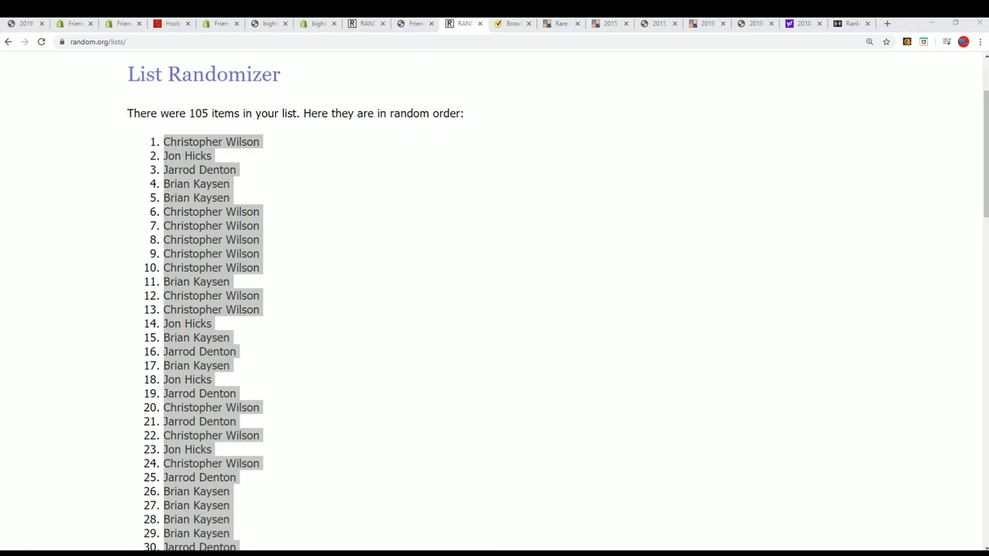
mouse_move(686, 216)
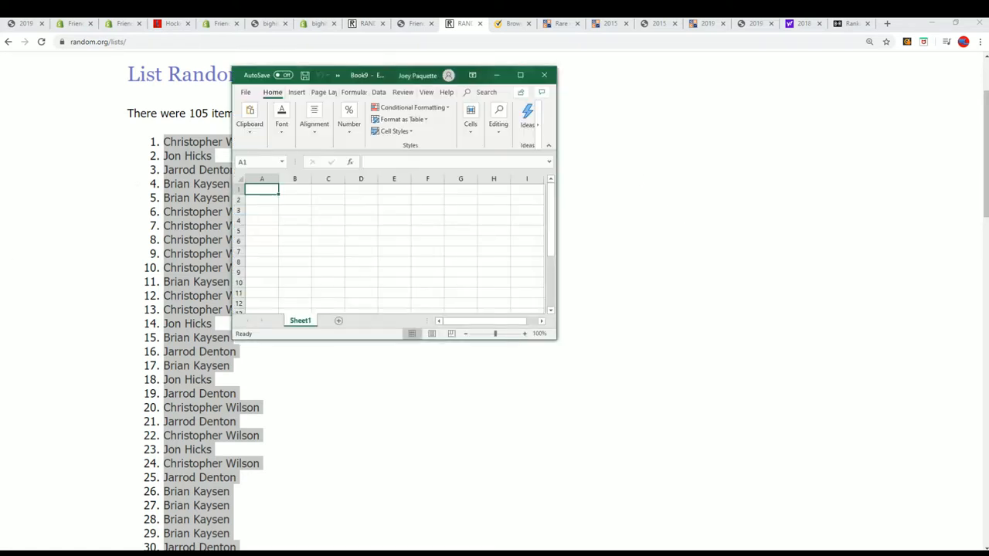
Step: Maximize the new workbook and enter the OWNERS heading in cell A1
left_click(519, 74)
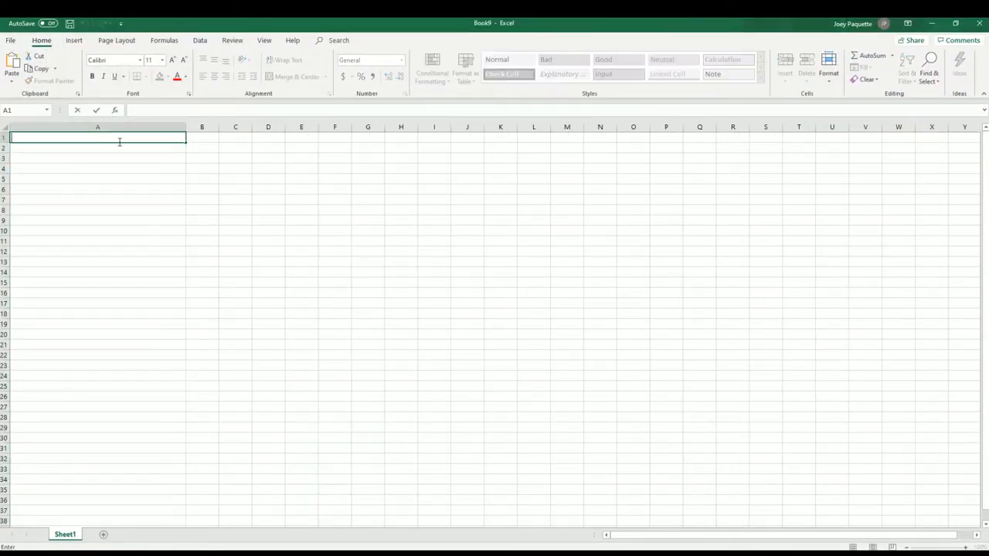
type("OWN")
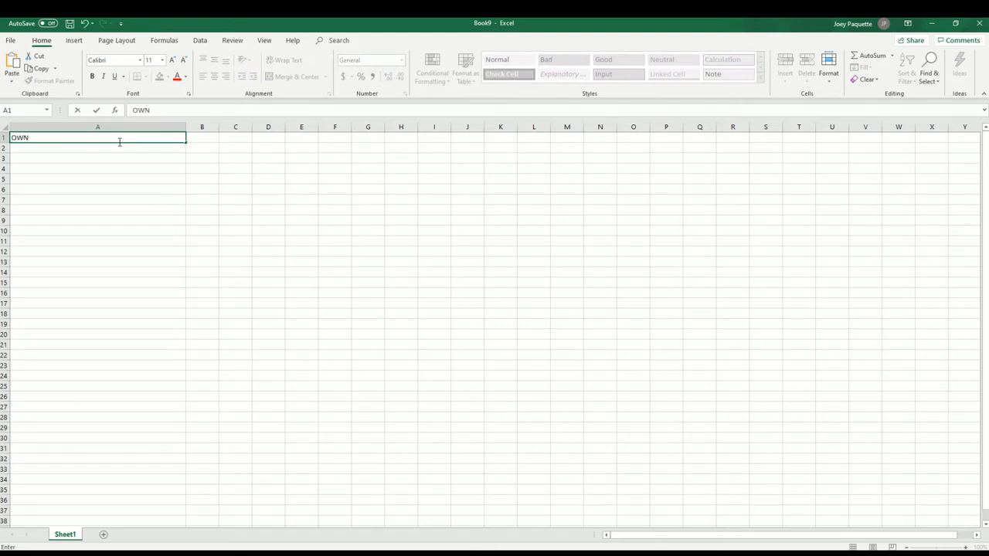
type("ERS")
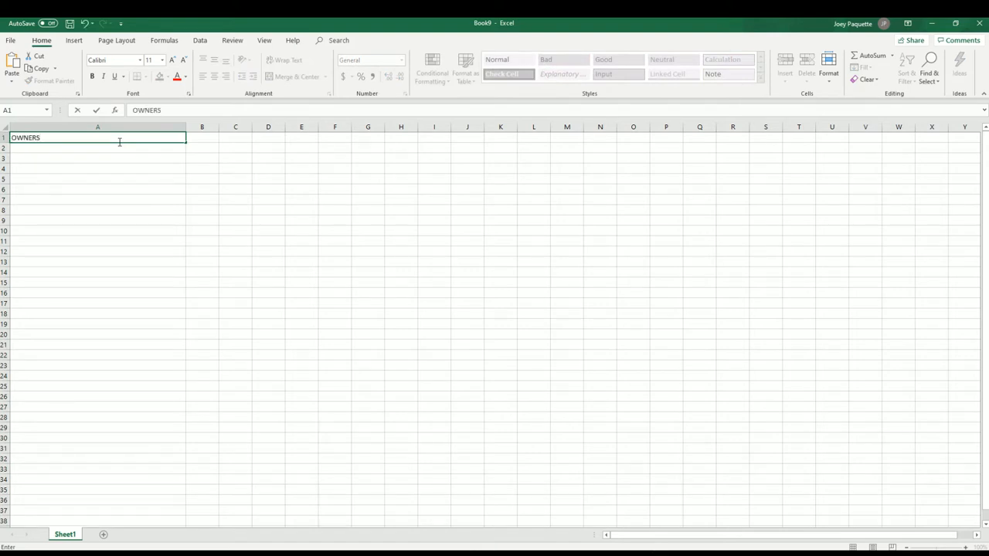
left_click(201, 138)
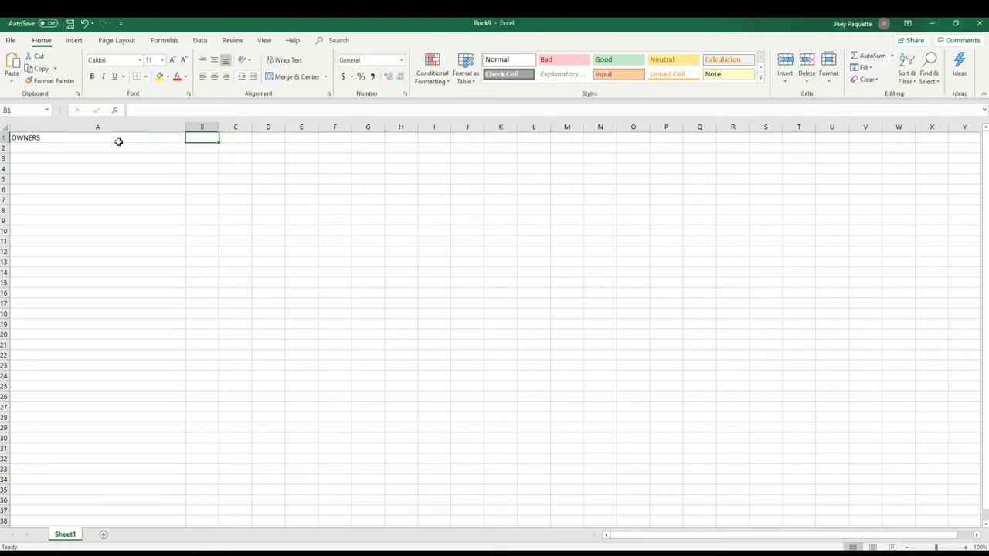
Step: Widen column B and enter the CHECK LIST PLAYERS heading in B1
left_click(201, 127)
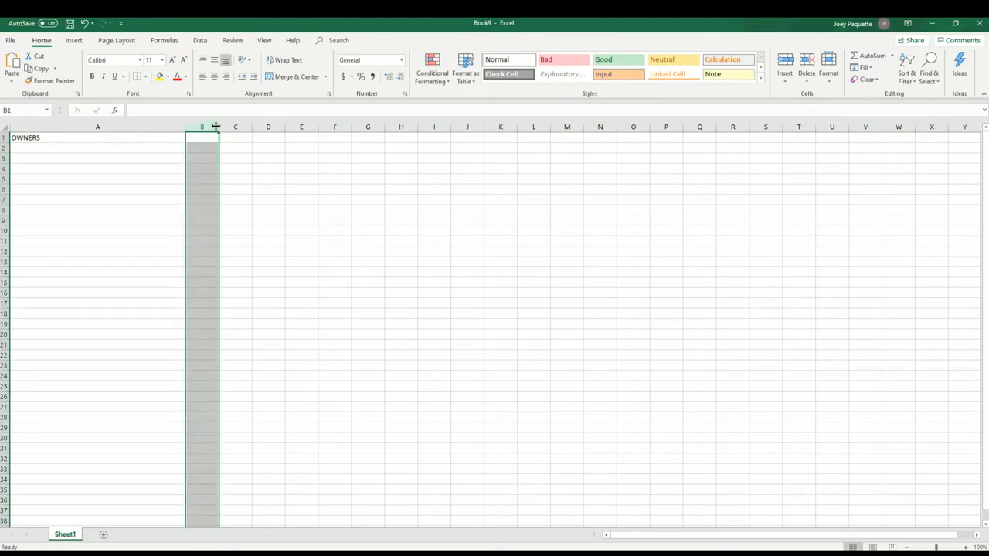
left_click_drag(216, 126, 276, 127)
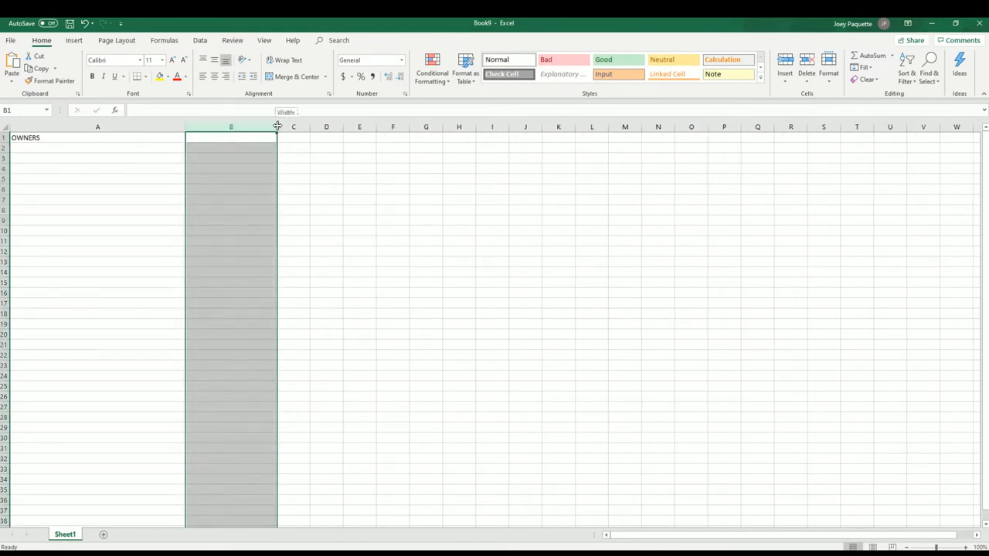
left_click_drag(277, 126, 356, 127)
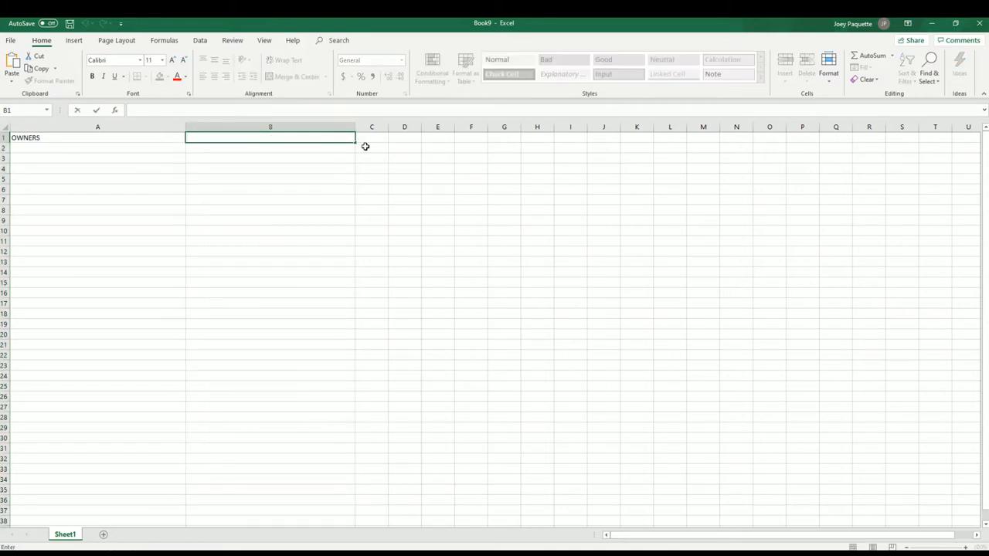
type("PLAYE")
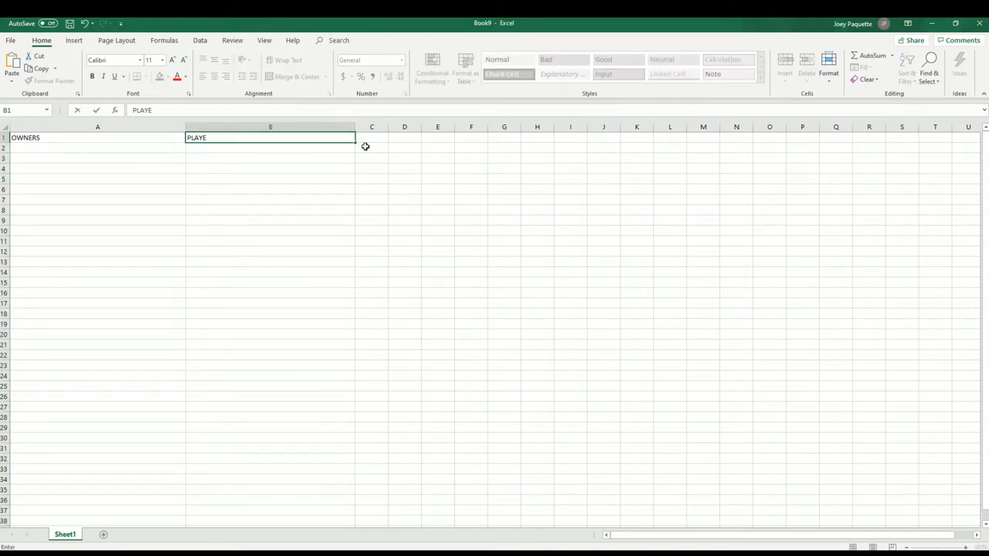
type("R")
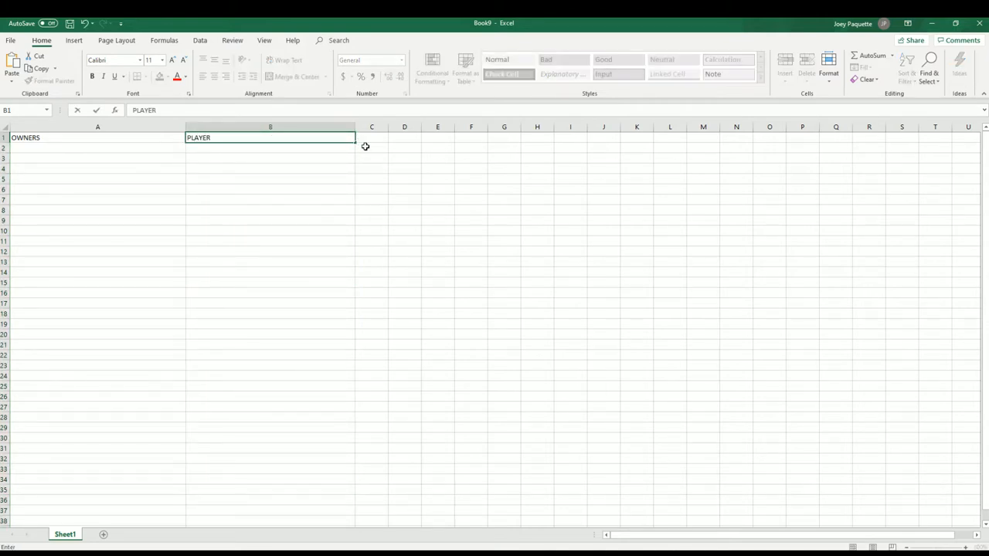
type("S")
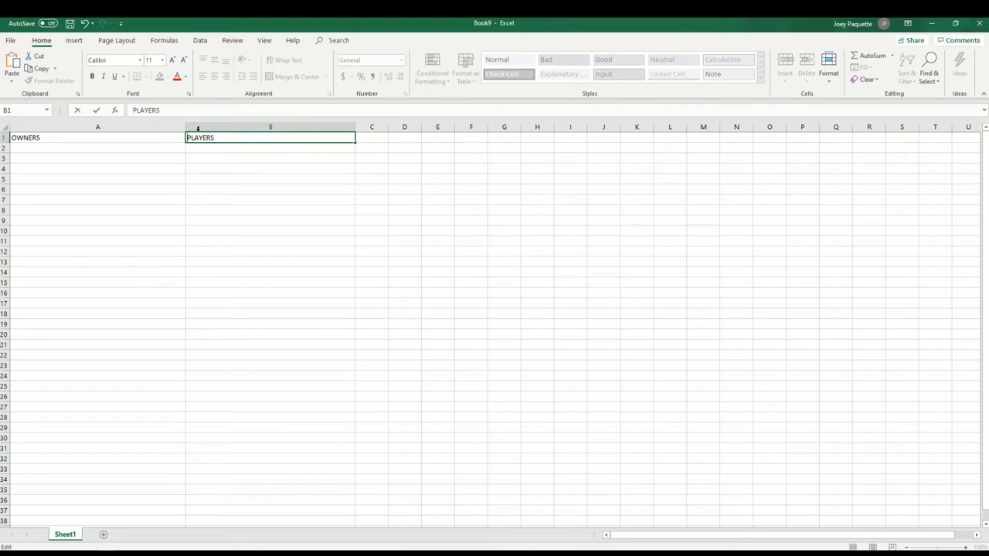
type("CHECK LIST")
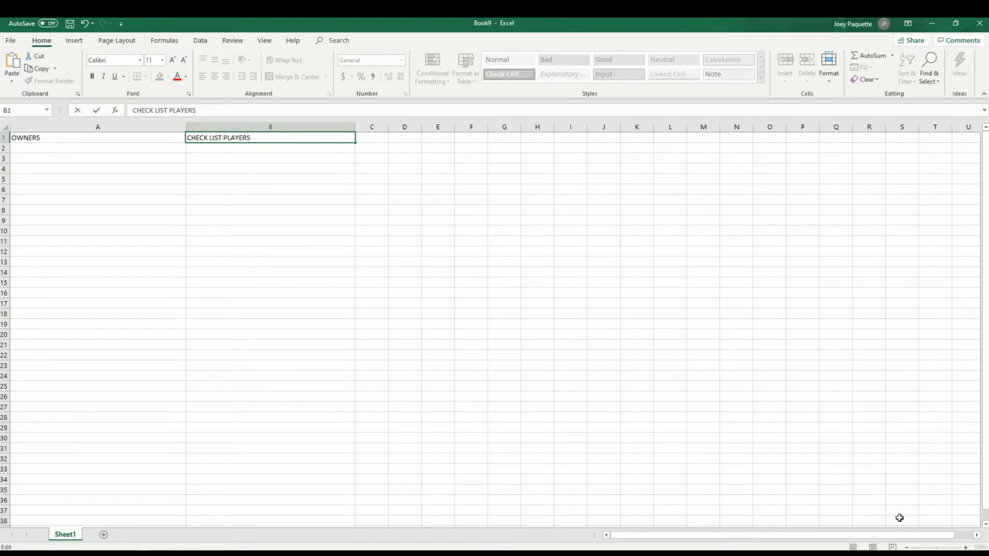
Step: Paste the shuffled owner names into A2 as plain Text via Paste Special
right_click(98, 148)
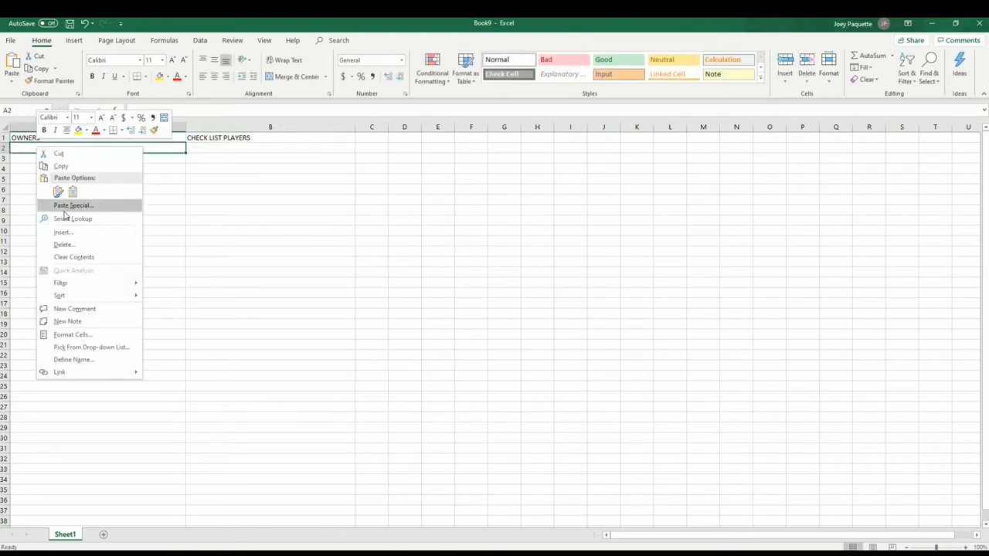
left_click(74, 204)
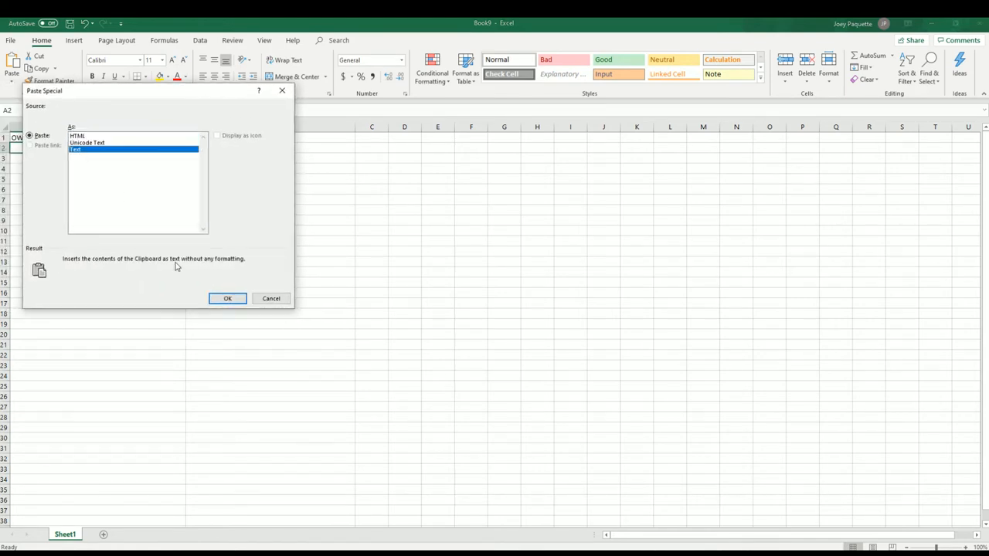
left_click(227, 298)
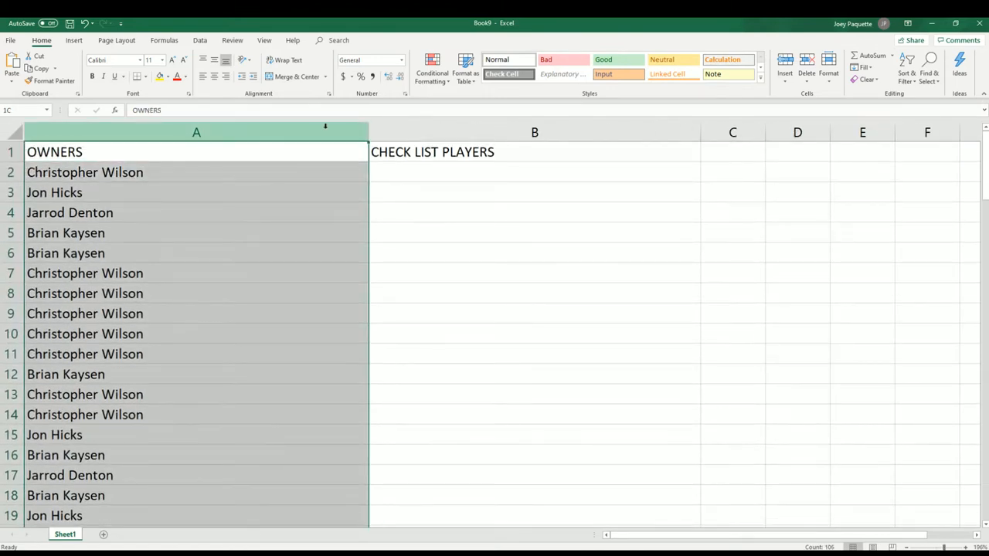
left_click_drag(367, 133, 163, 133)
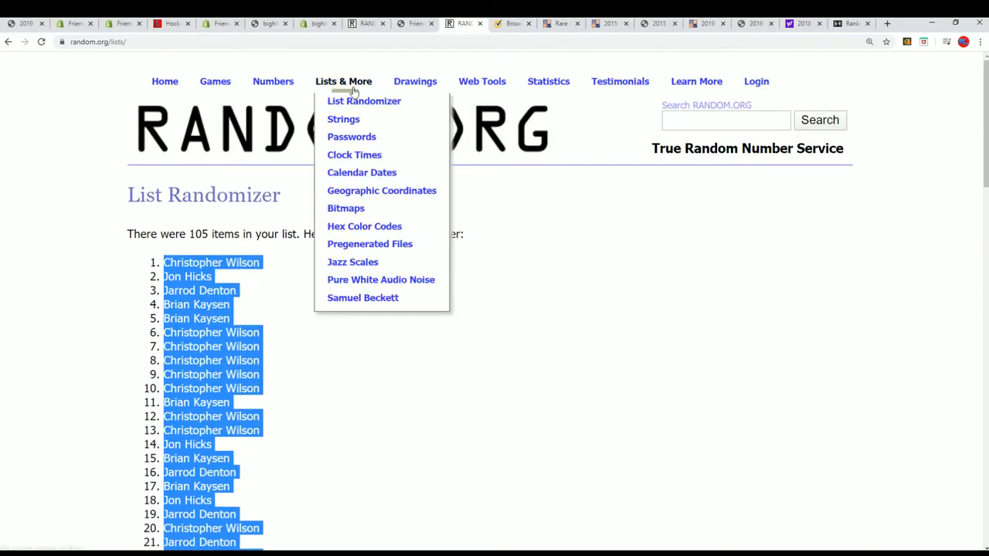
Step: Start a fresh List Randomizer form, paste the checklist player names and randomize them
left_click(365, 101)
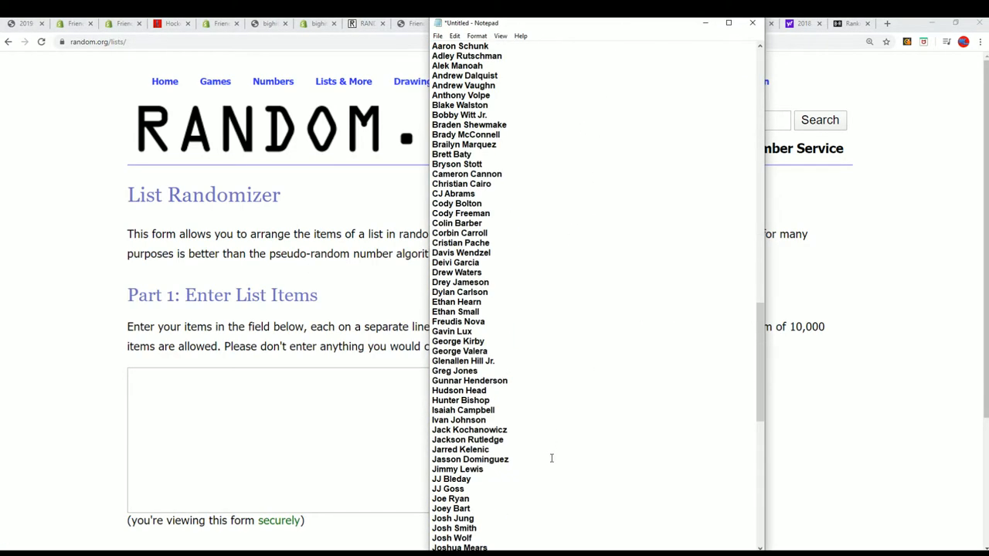
scroll("up", 3)
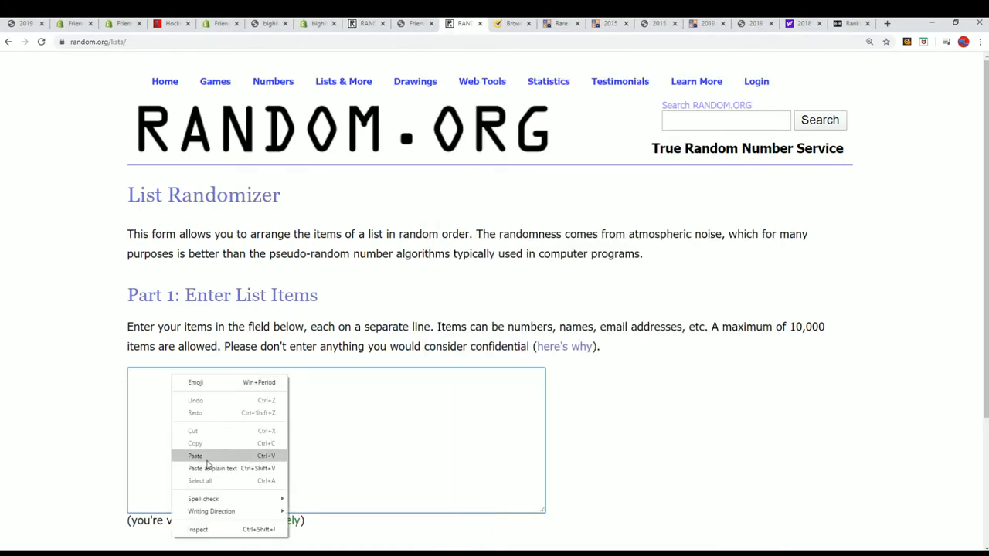
left_click(195, 456)
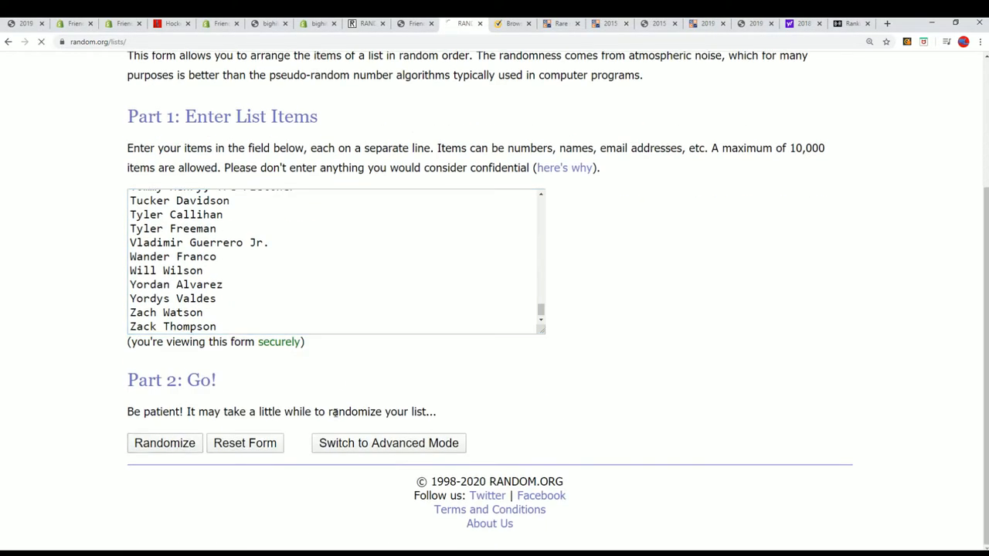
left_click(163, 442)
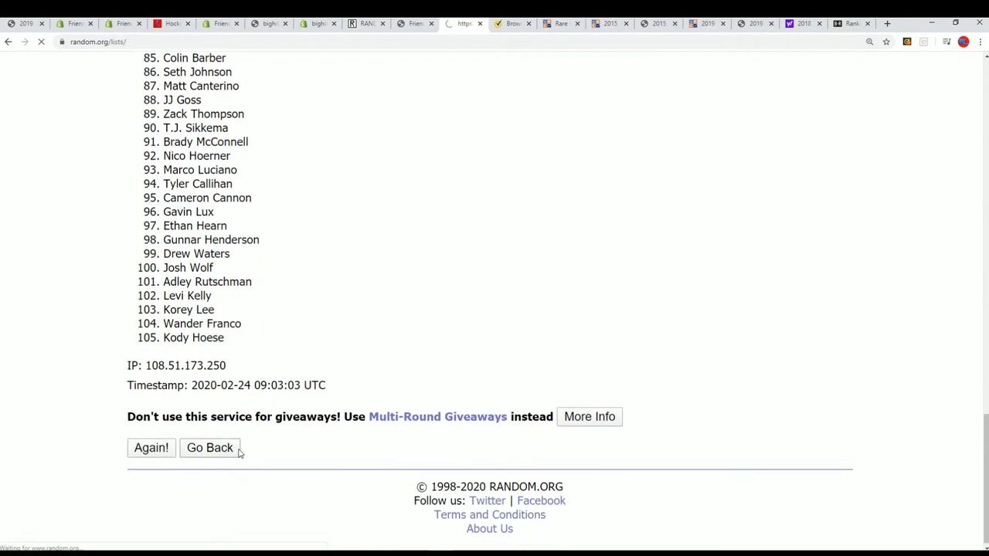
Step: Reshuffle the player list three more times with Again!
left_click(151, 448)
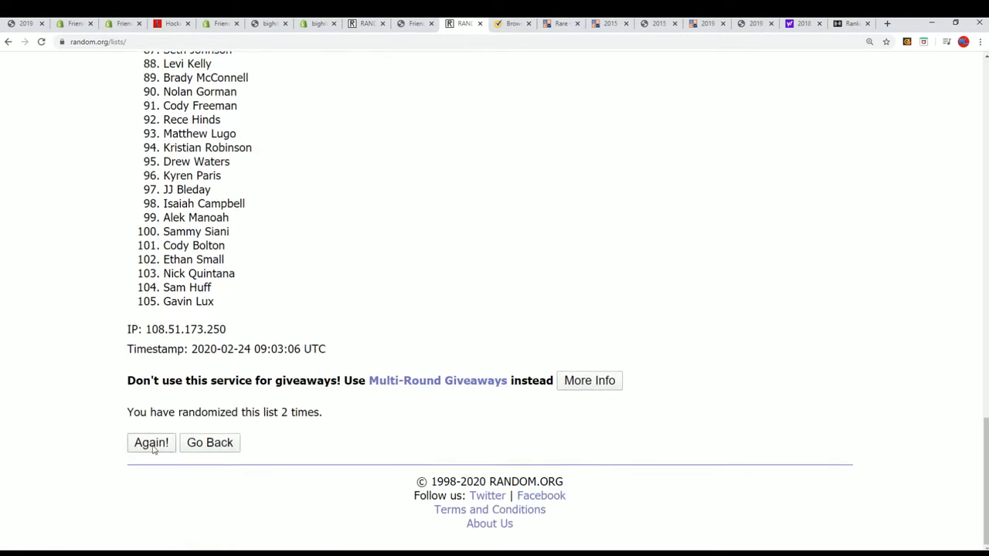
left_click(151, 442)
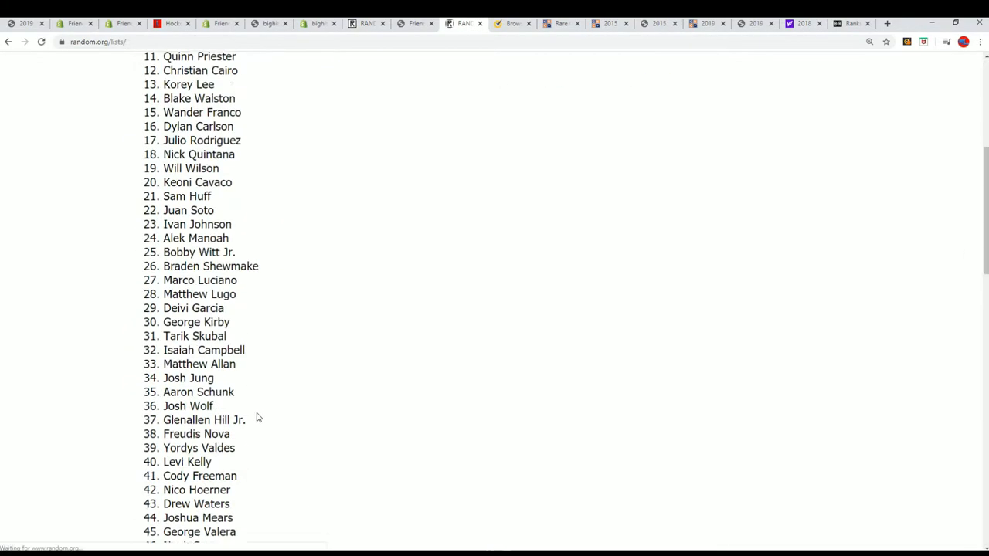
scroll("down", 3)
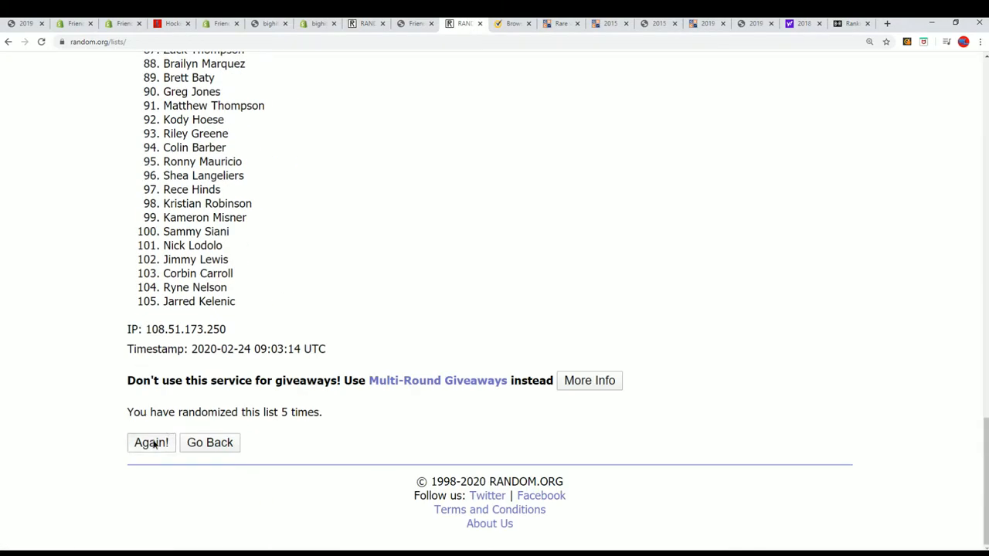
left_click(152, 442)
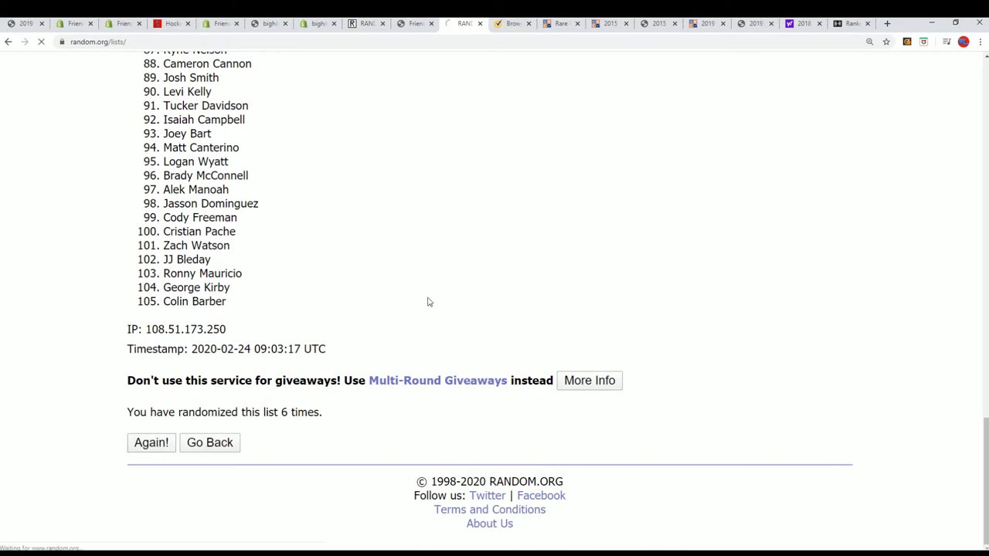
Step: Shuffle the player list once more and scroll to the top to select the names
left_click(152, 441)
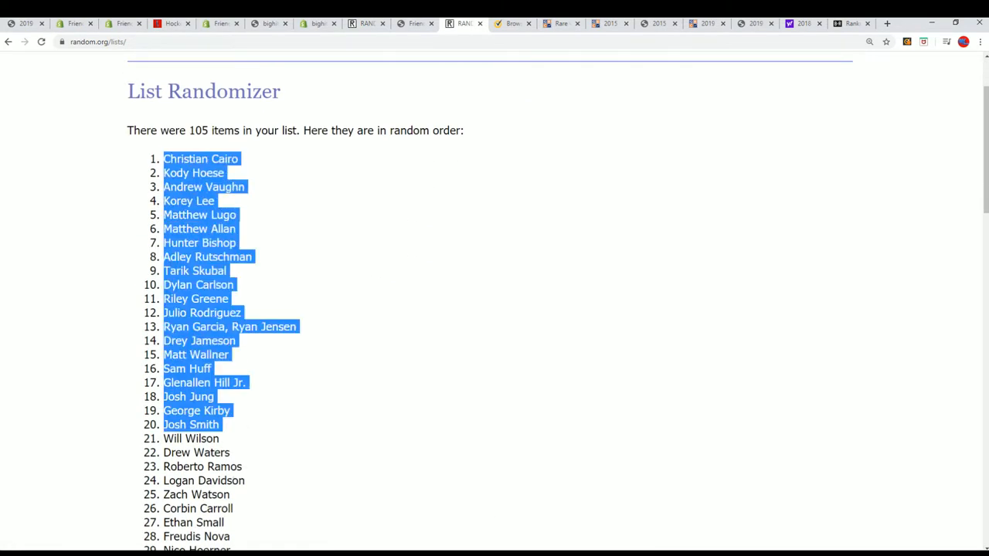
scroll("down", 3)
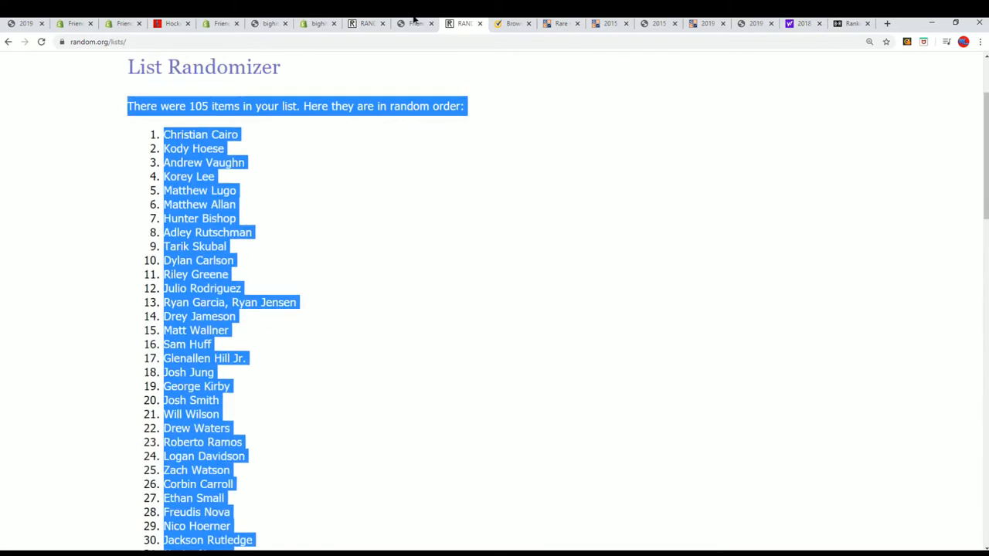
scroll("up", 3)
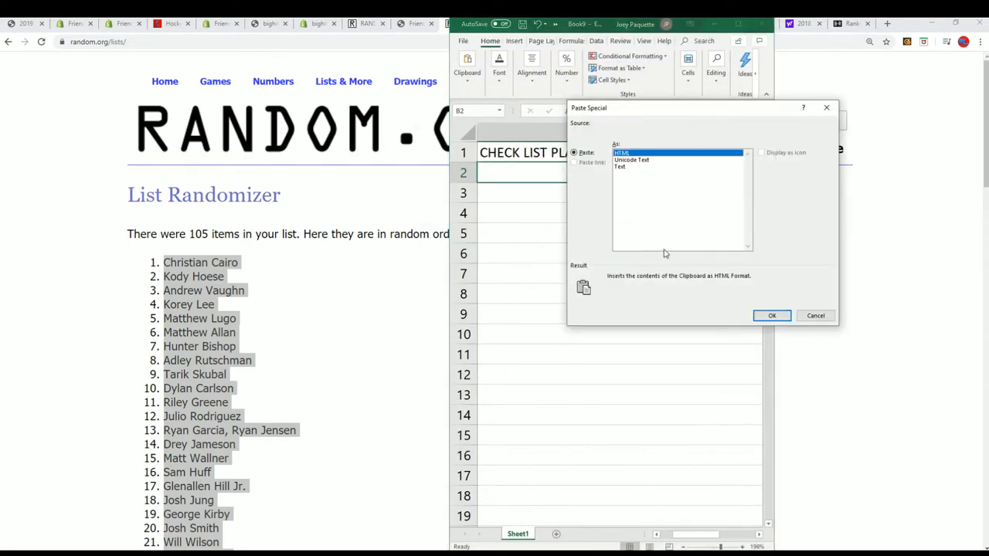
Step: Paste the shuffled player names into B2 as plain Text via Paste Special
left_click(621, 167)
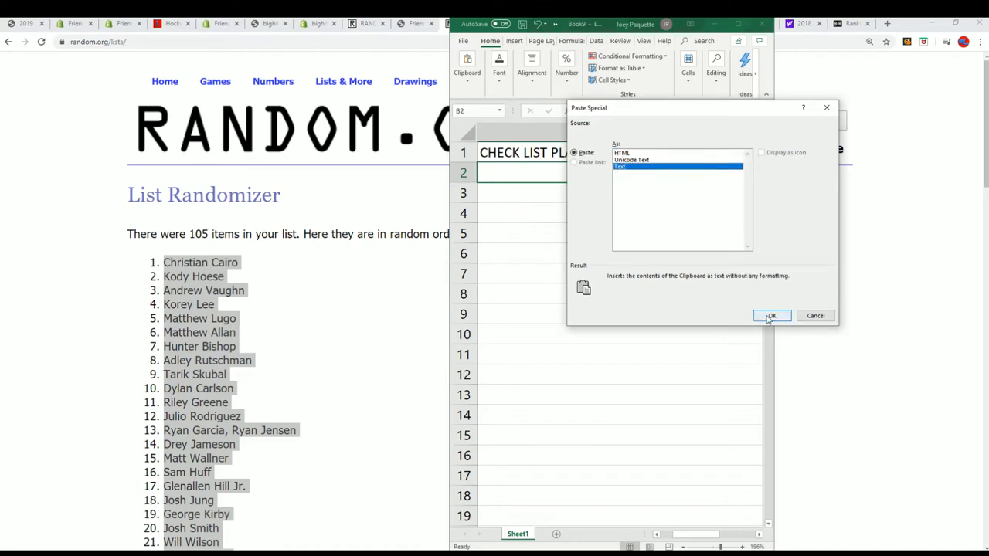
left_click(769, 315)
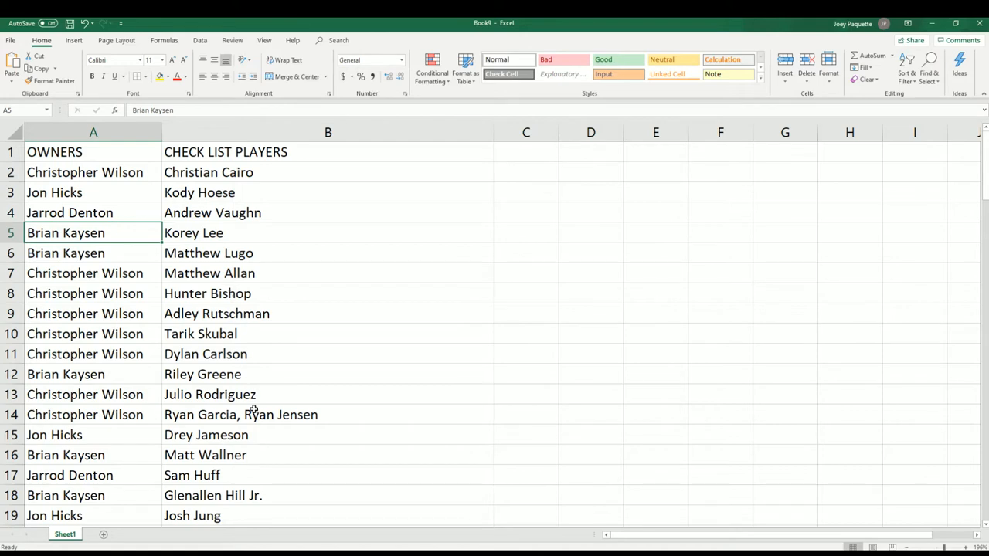
scroll("down", 3)
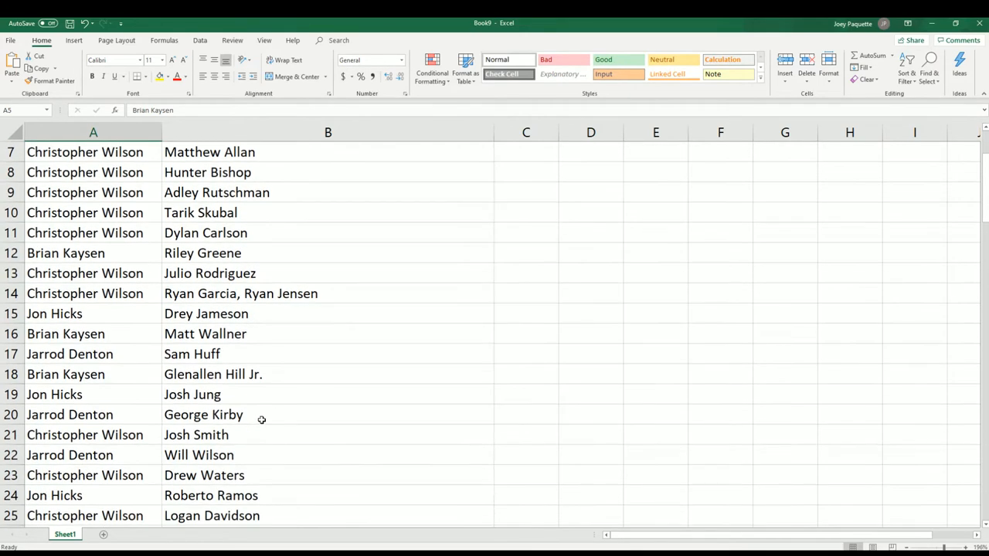
left_click(328, 394)
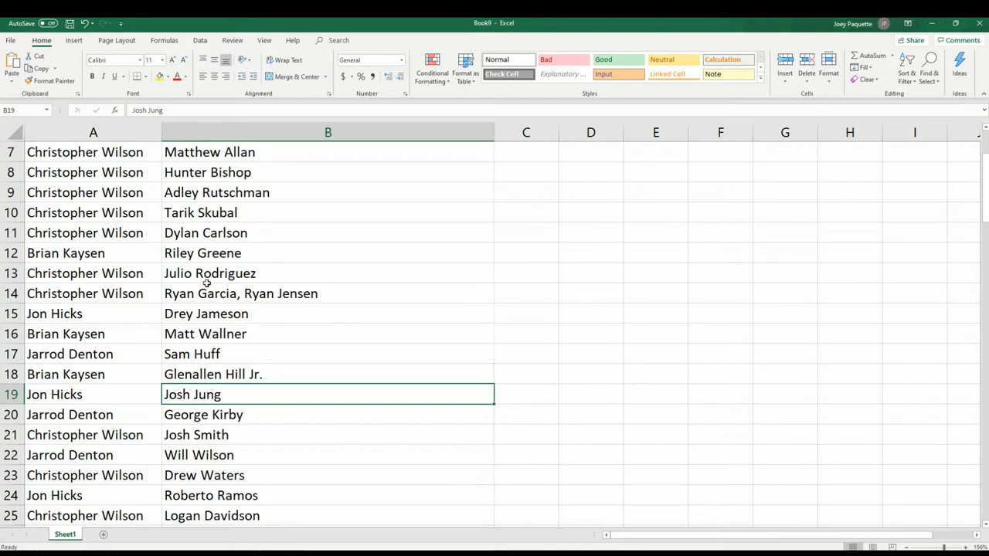
left_click(327, 253)
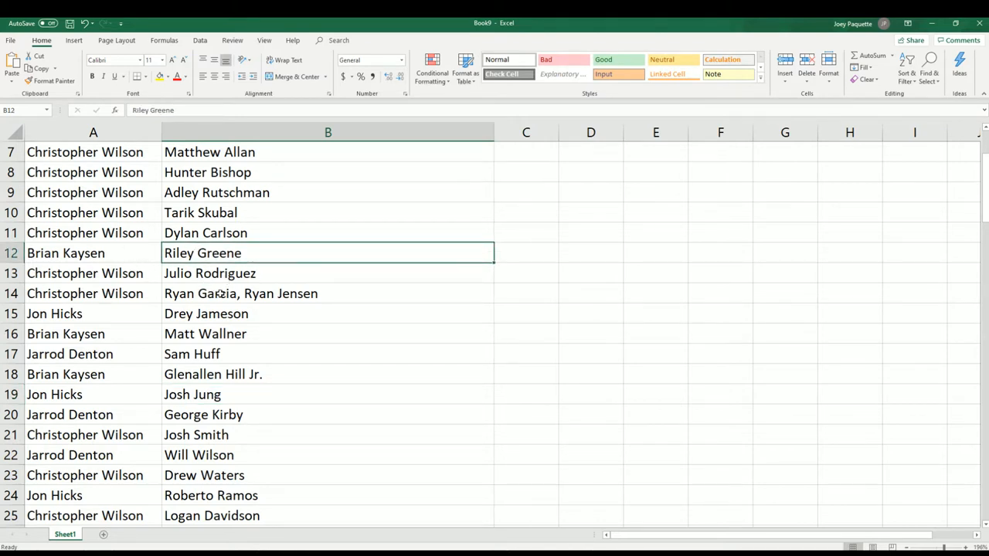
mouse_move(266, 360)
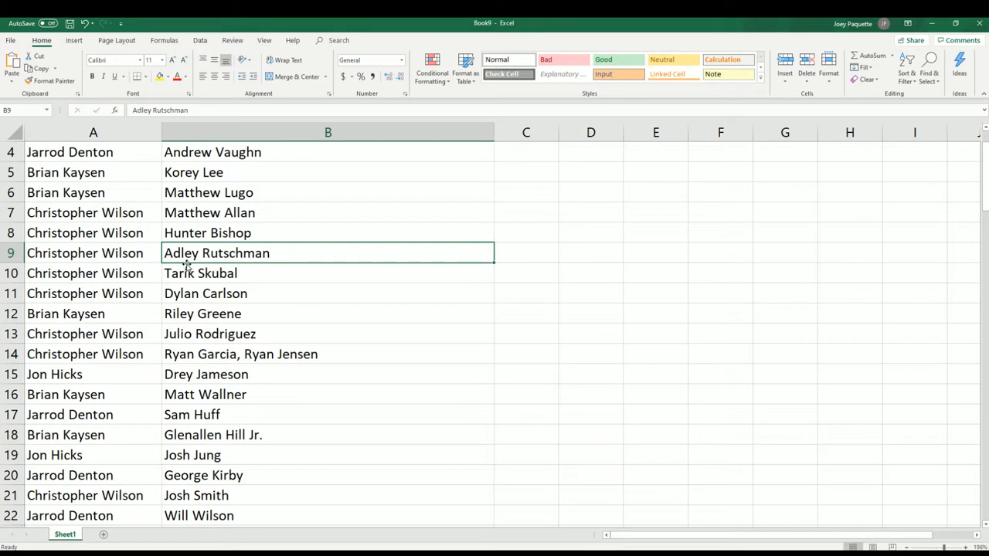
scroll("down", 3)
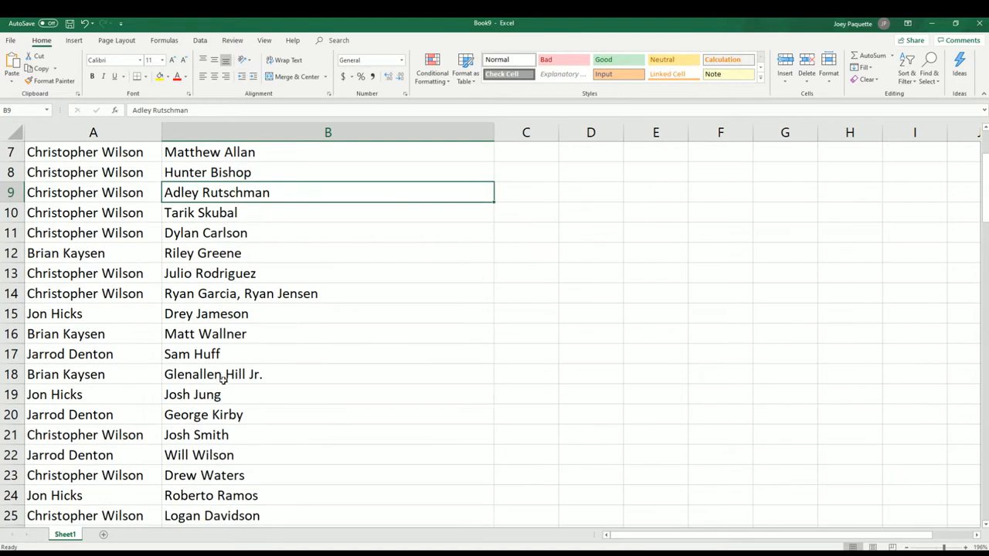
scroll("down", 3)
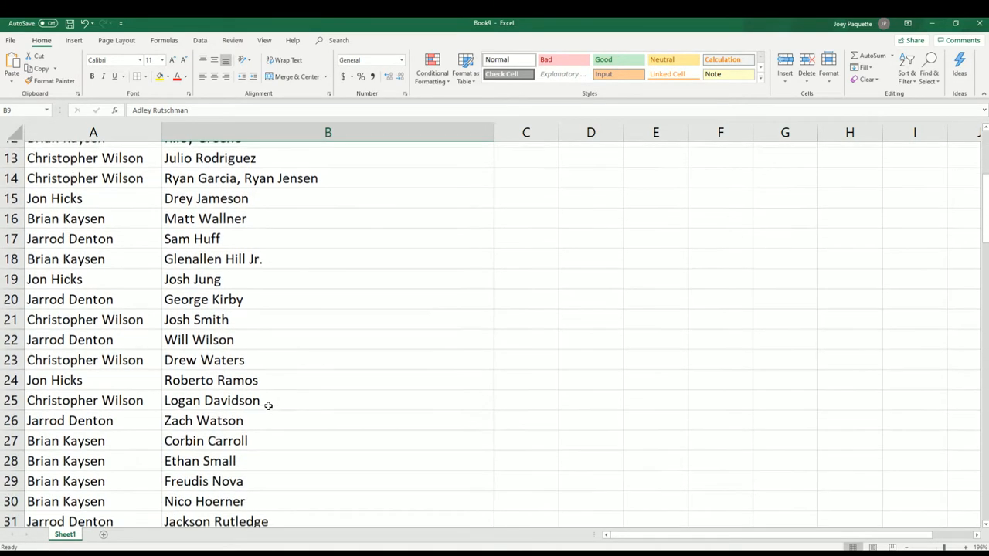
scroll("down", 3)
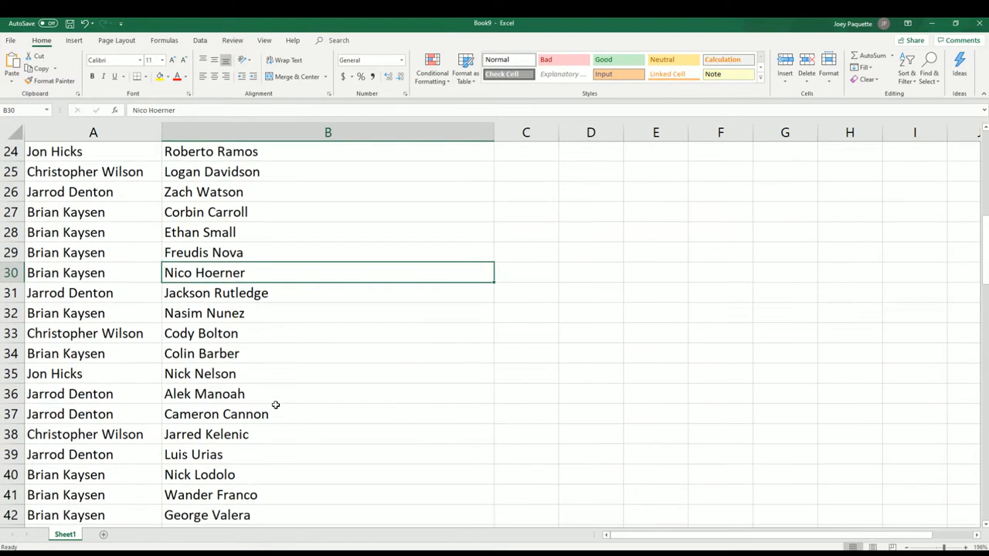
scroll("down", 3)
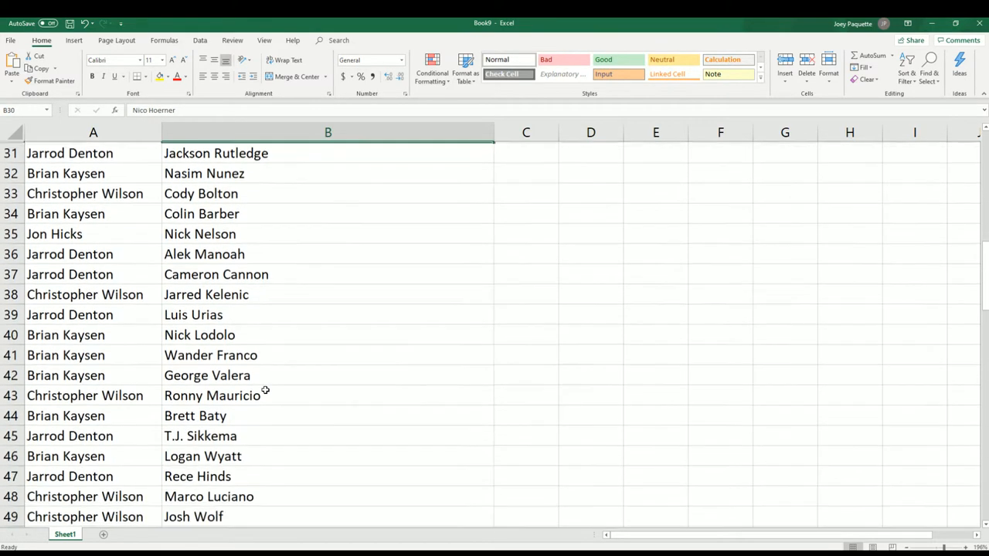
scroll("down", 3)
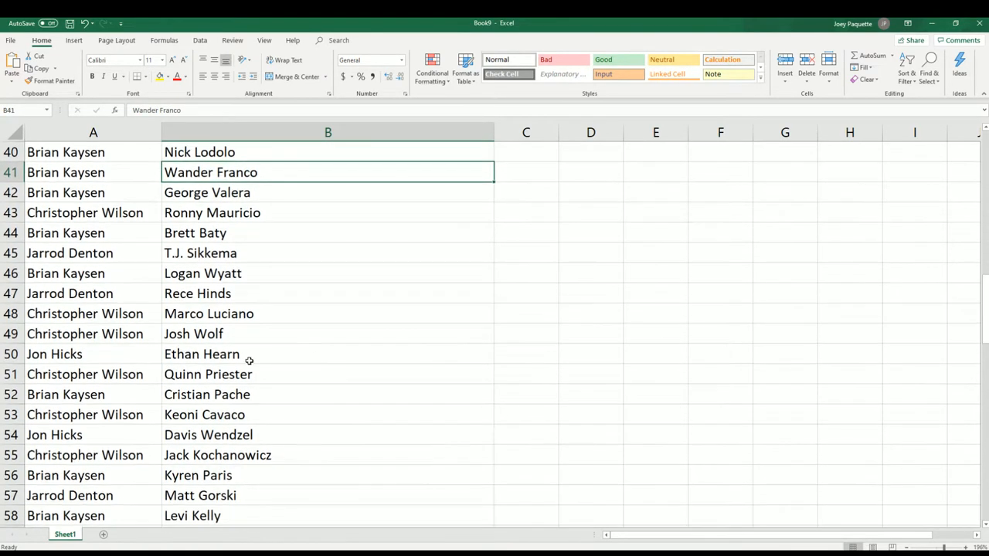
scroll("down", 3)
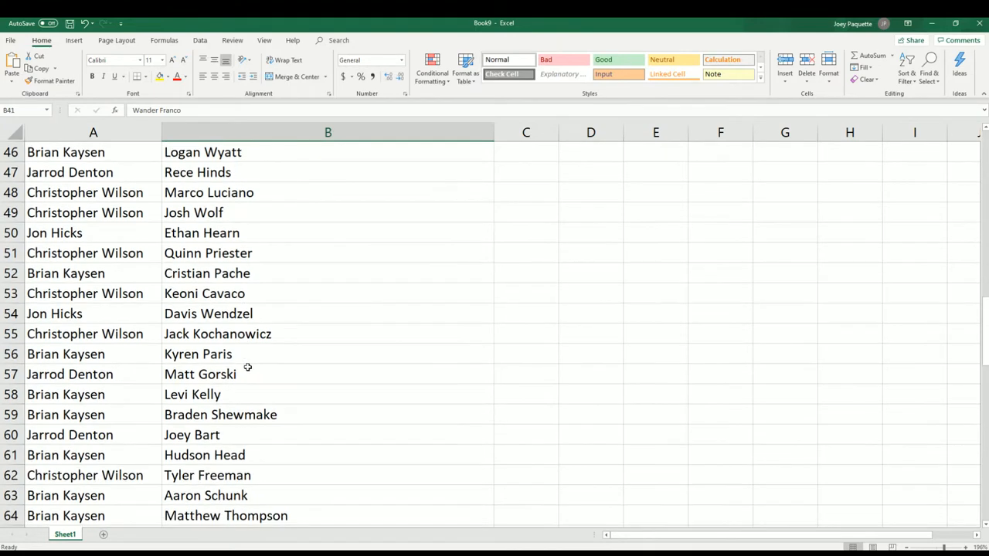
scroll("down", 3)
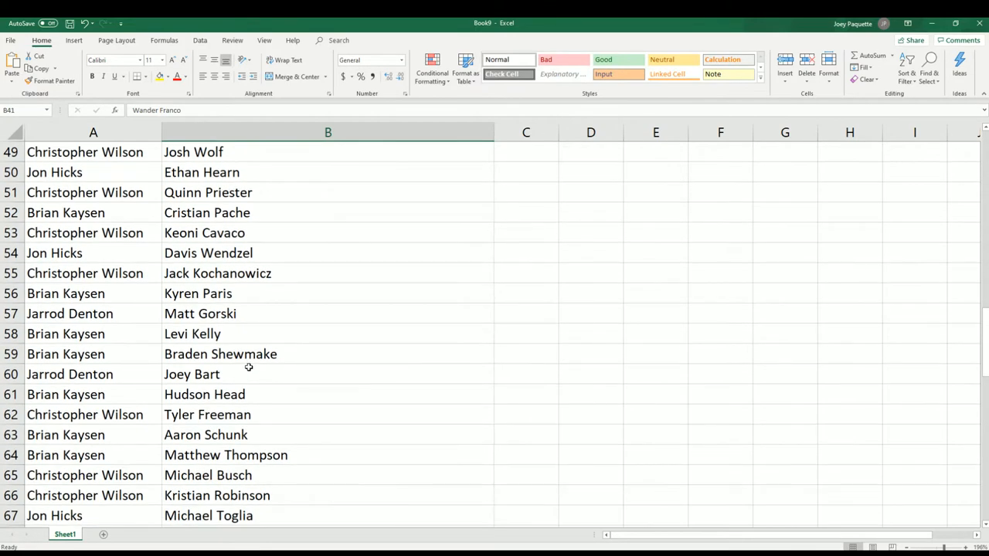
scroll("down", 3)
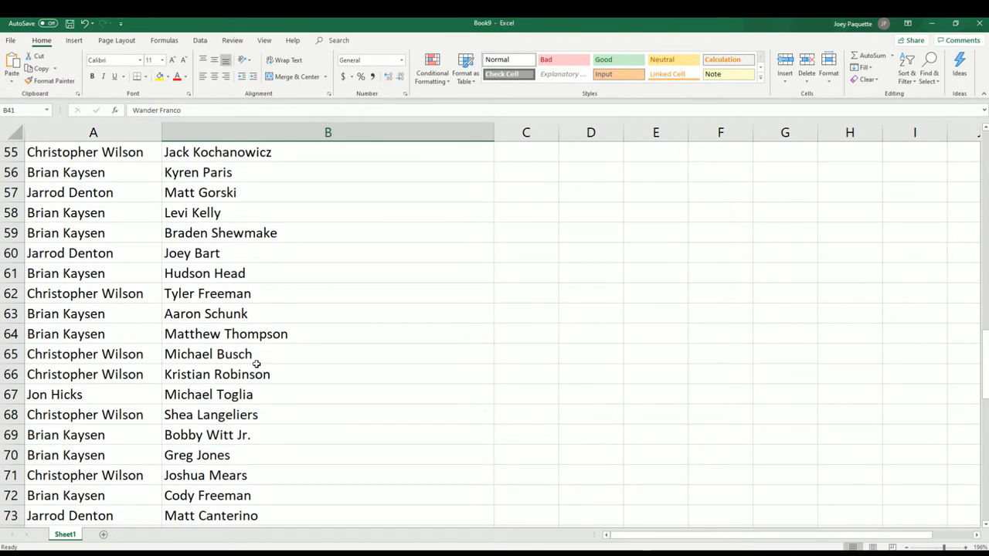
scroll("down", 3)
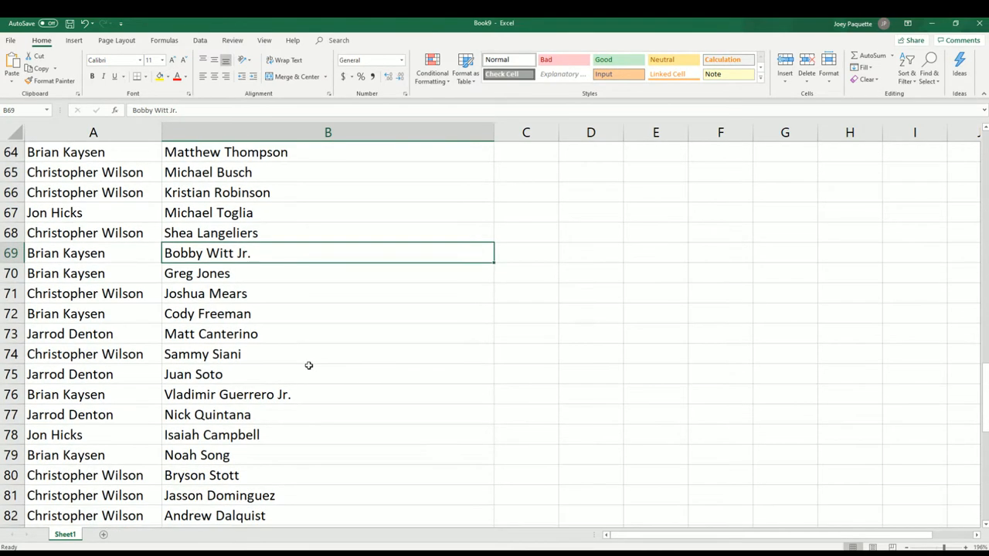
left_click(327, 333)
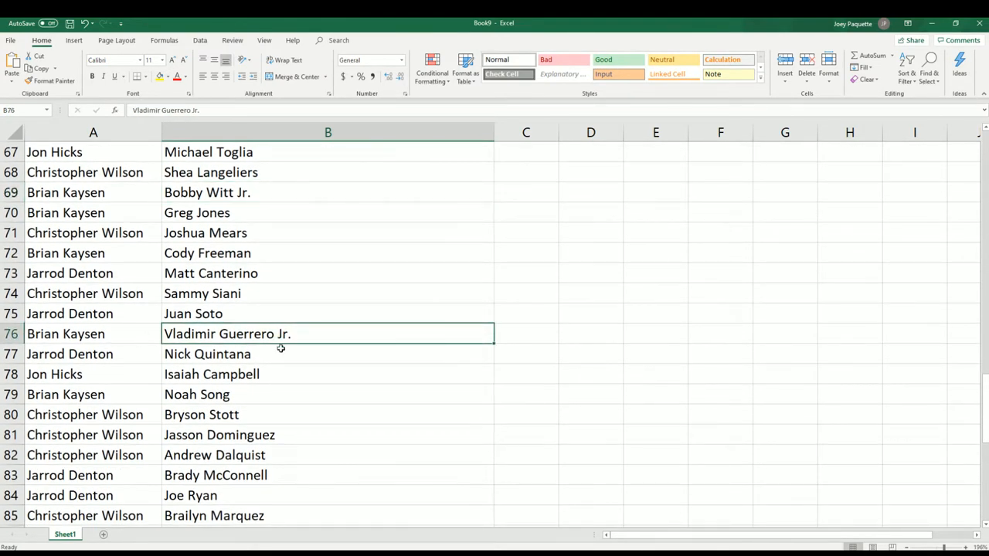
scroll("down", 3)
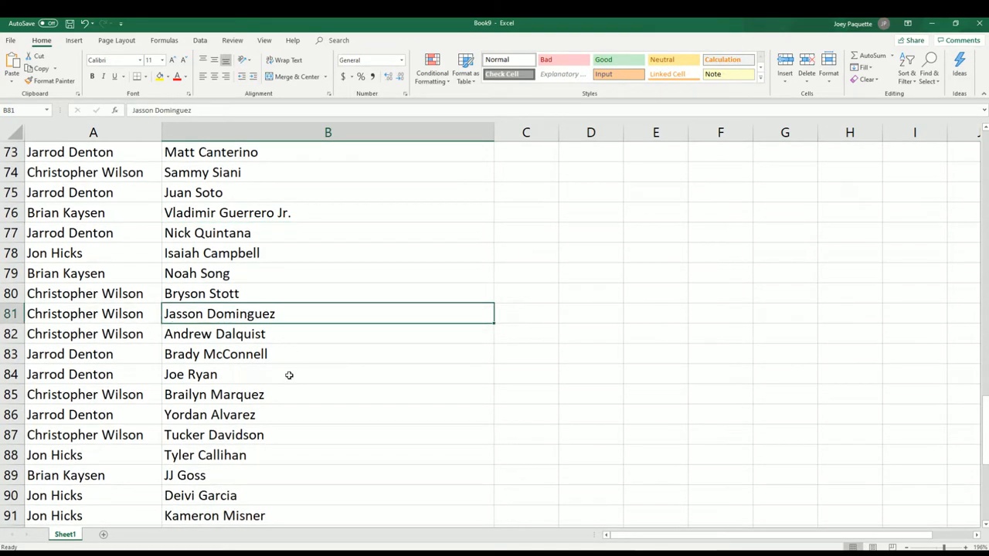
scroll("down", 3)
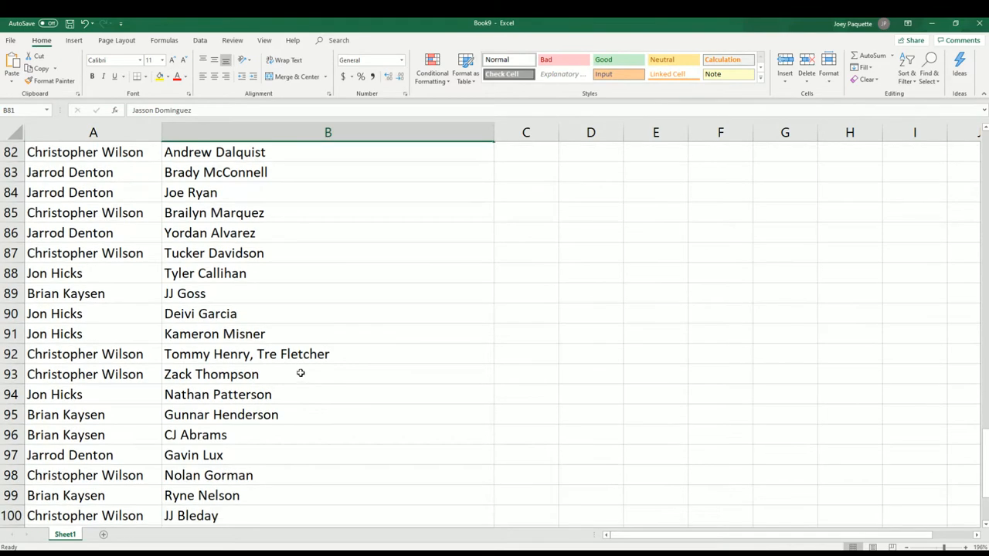
scroll("down", 3)
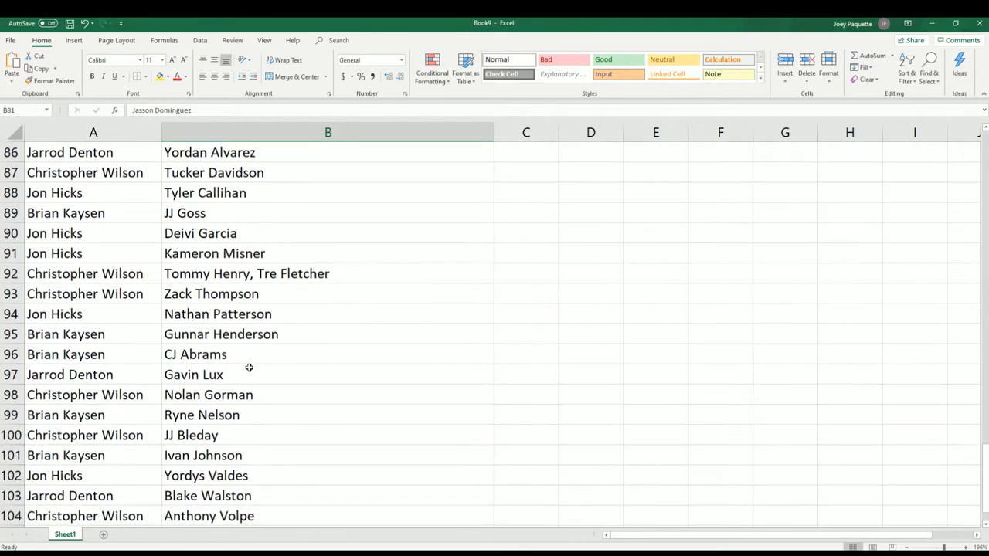
left_click(328, 374)
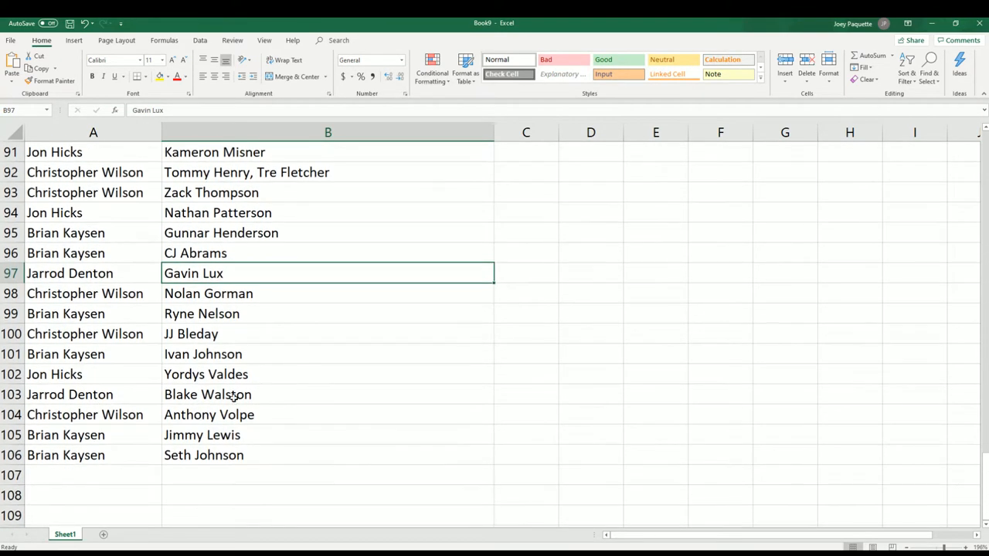
mouse_move(303, 371)
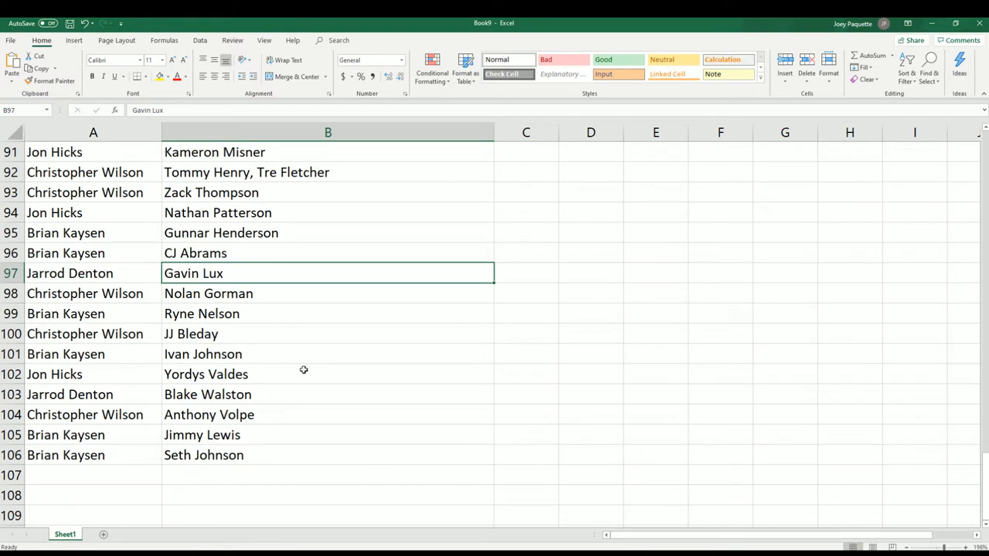
left_click(328, 333)
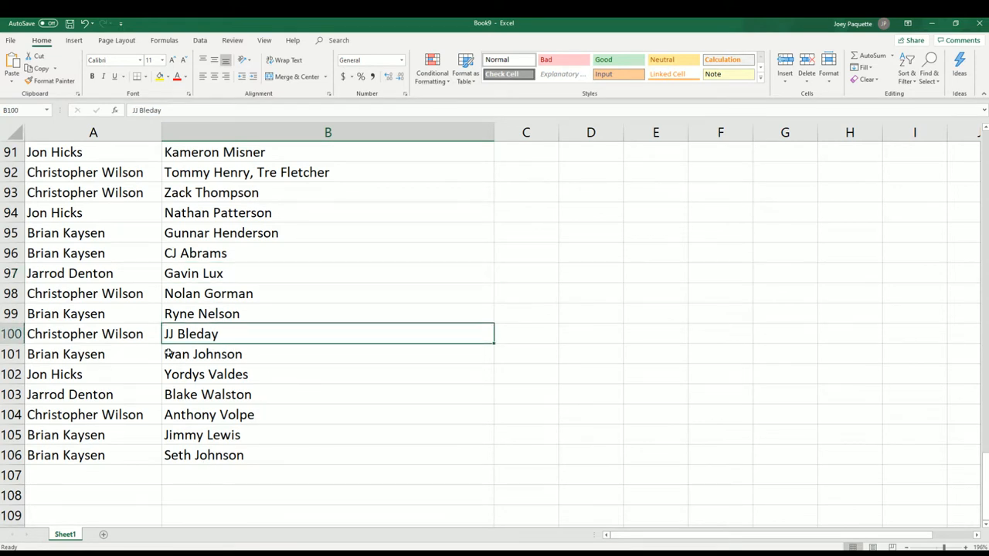
scroll("up", 3)
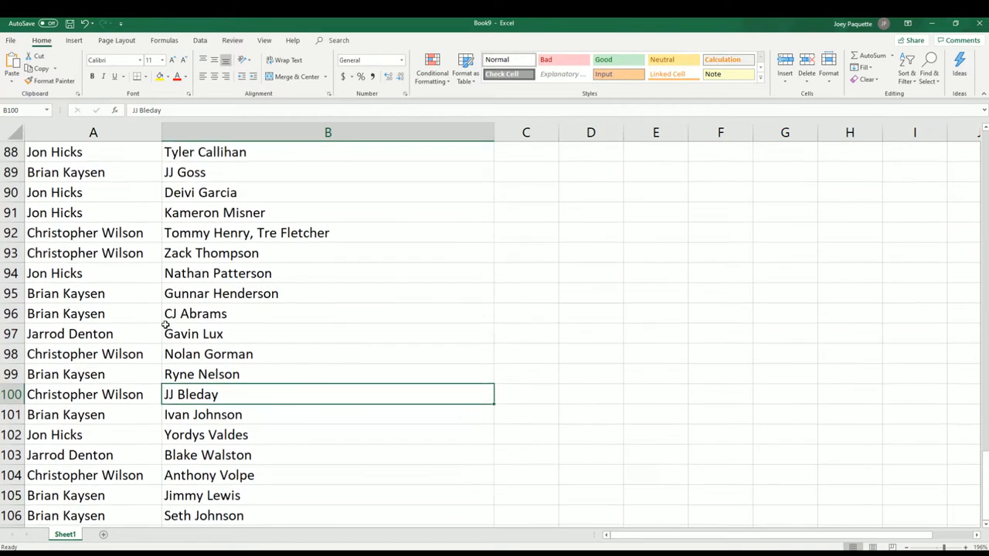
scroll("up", 3)
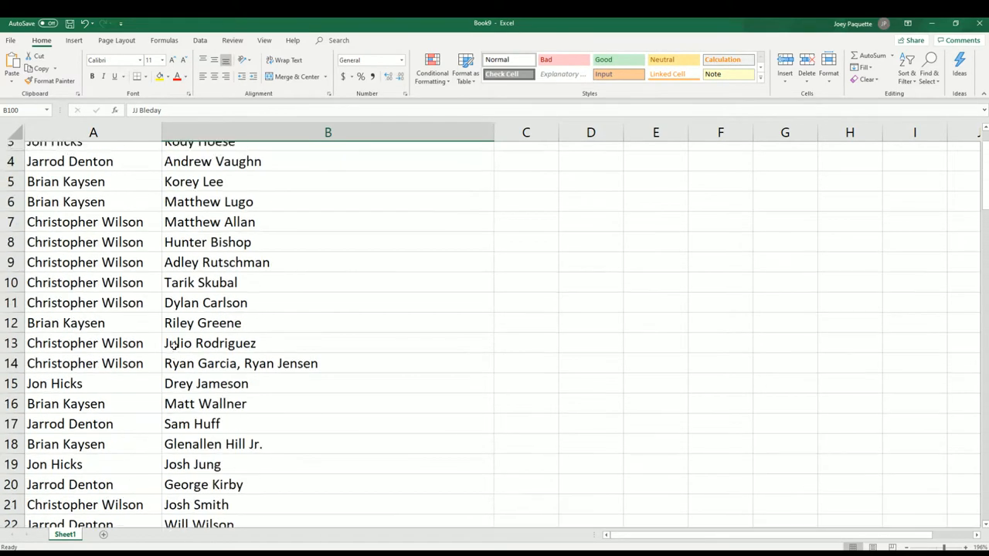
scroll("up", 3)
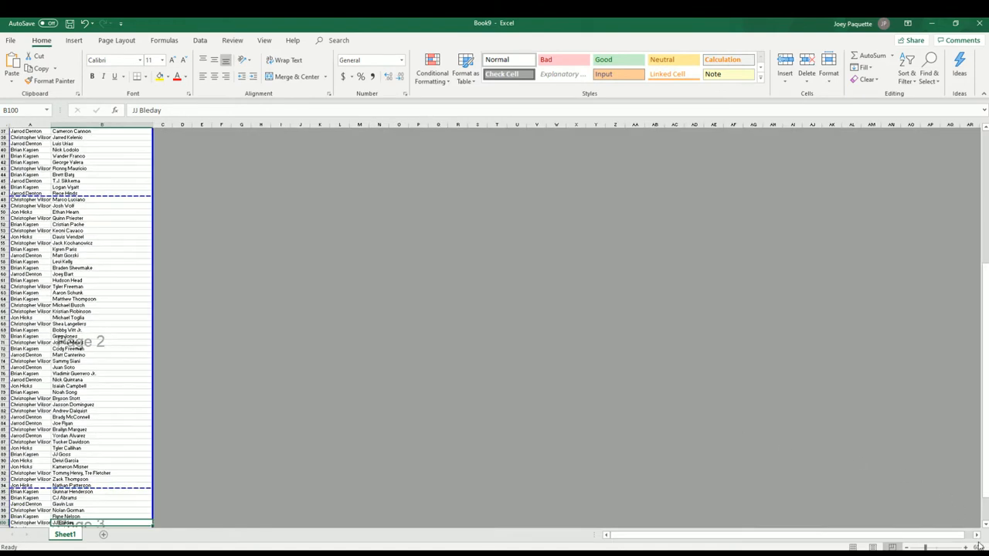
mouse_move(142, 256)
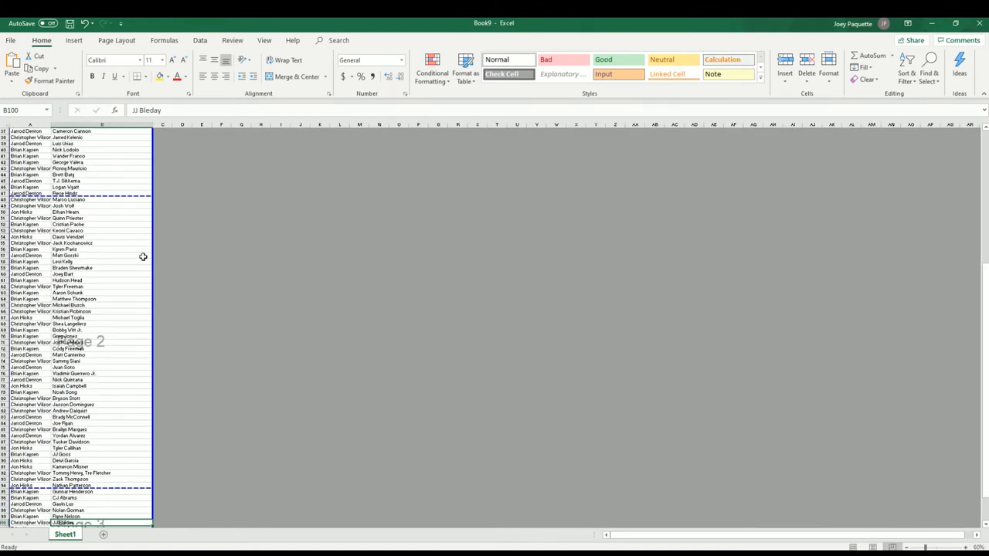
mouse_move(388, 371)
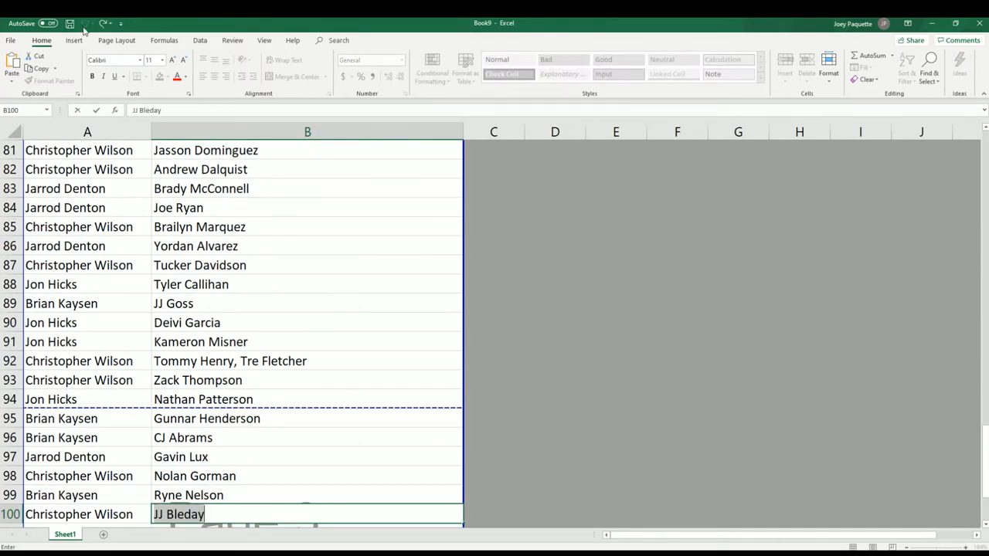
Step: Scroll through the pairing list in Page Break Preview to review the page divisions
scroll("up", 3)
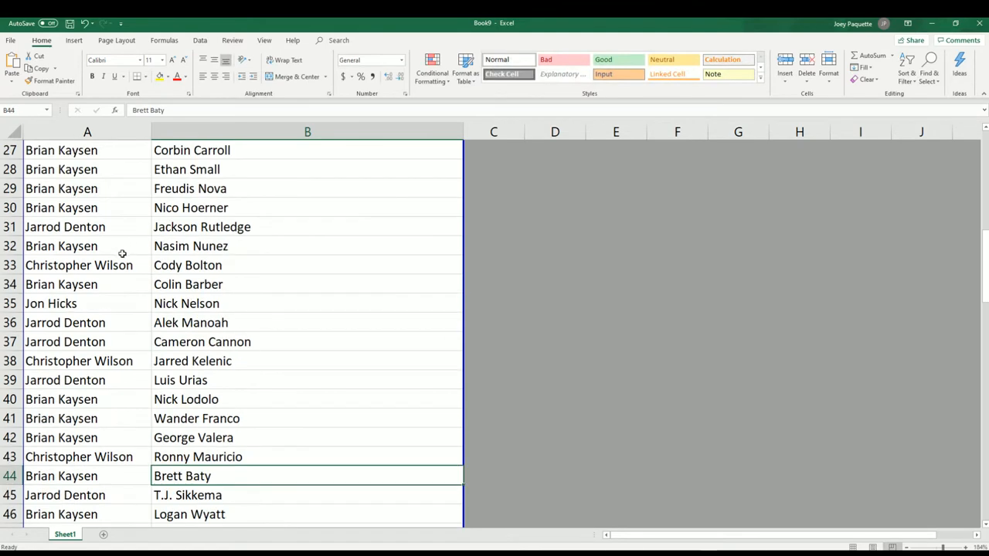
scroll("down", 3)
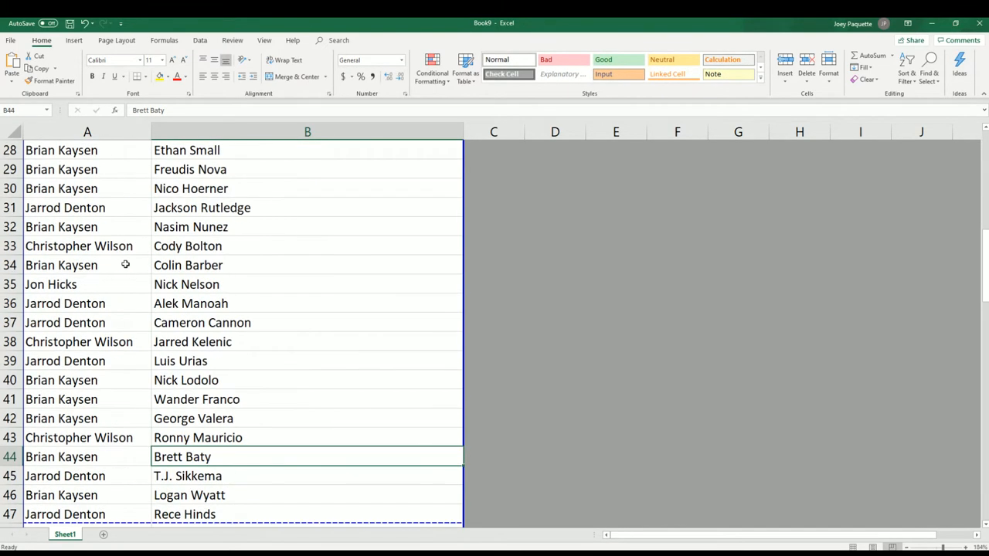
scroll("down", 3)
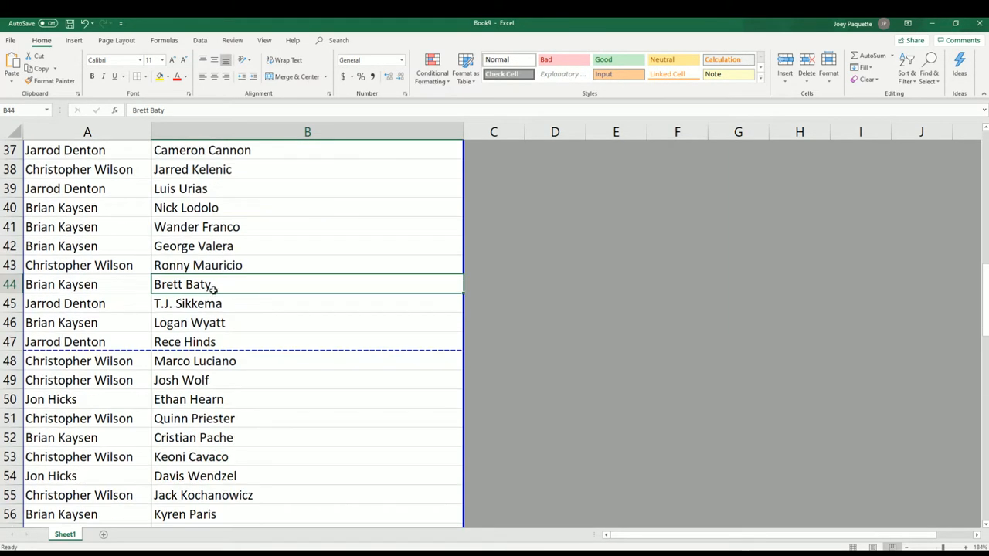
scroll("up", 3)
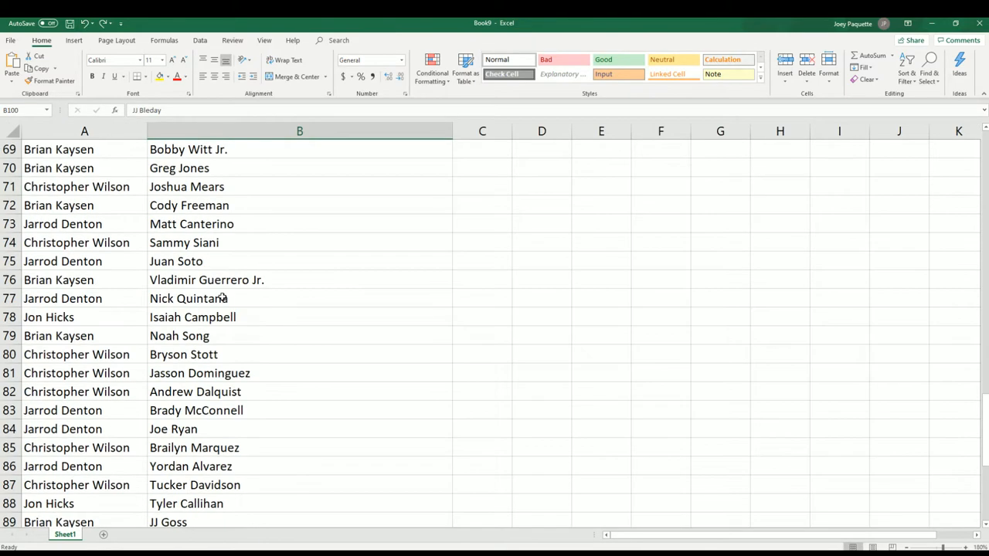
Step: Scroll back up to the top rows of the pairing list in Normal view
scroll("up", 3)
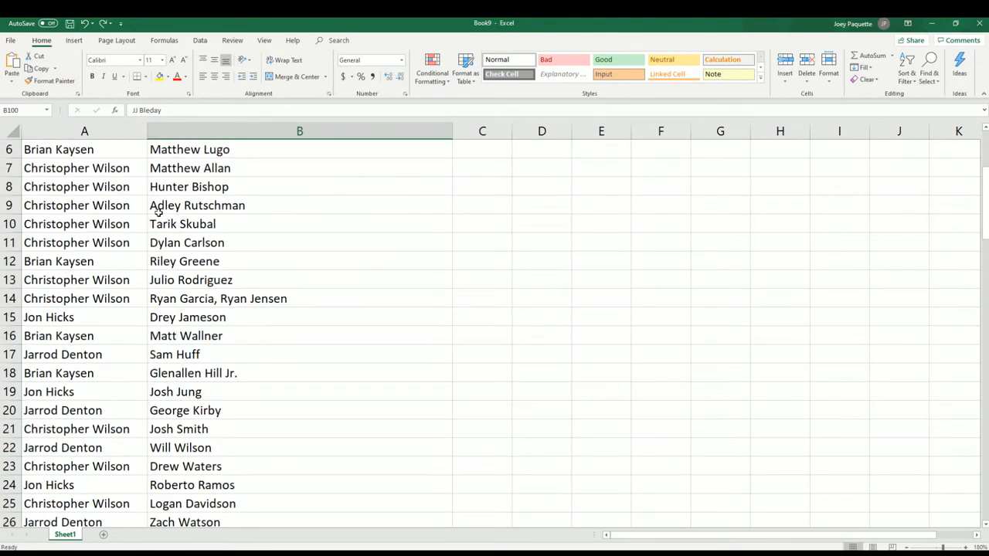